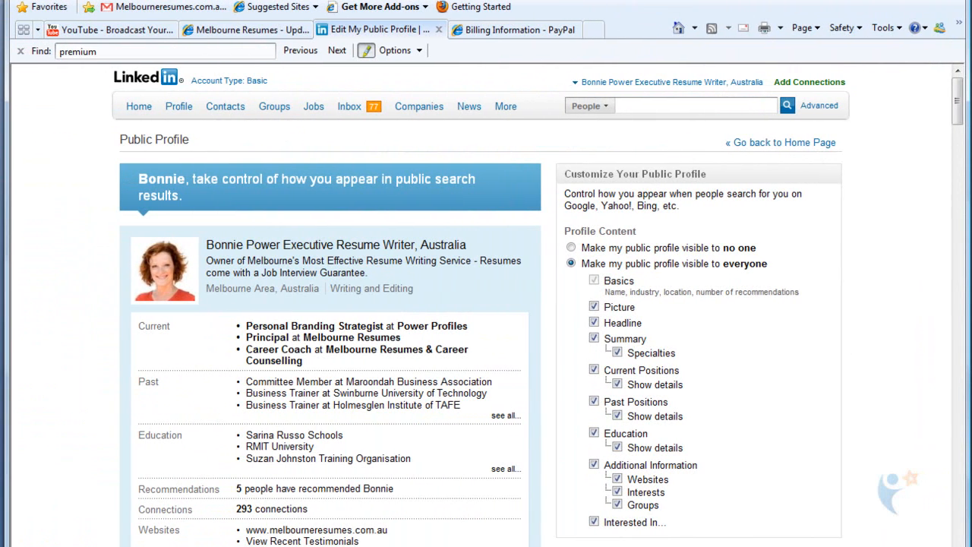
pyautogui.moveTo(617, 167)
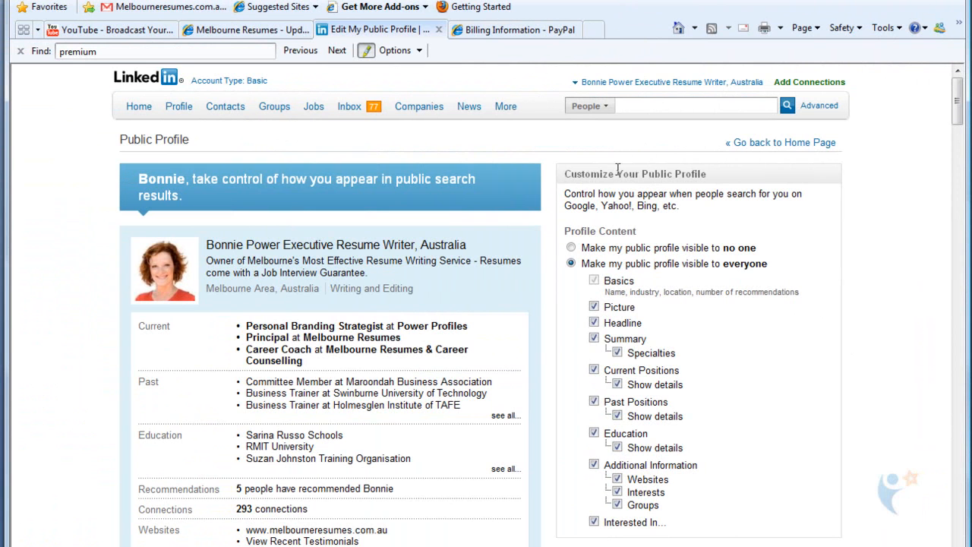
# Step: Leave the public profile via the top navigation and choose Answers from the More menu
pyautogui.click(140, 106)
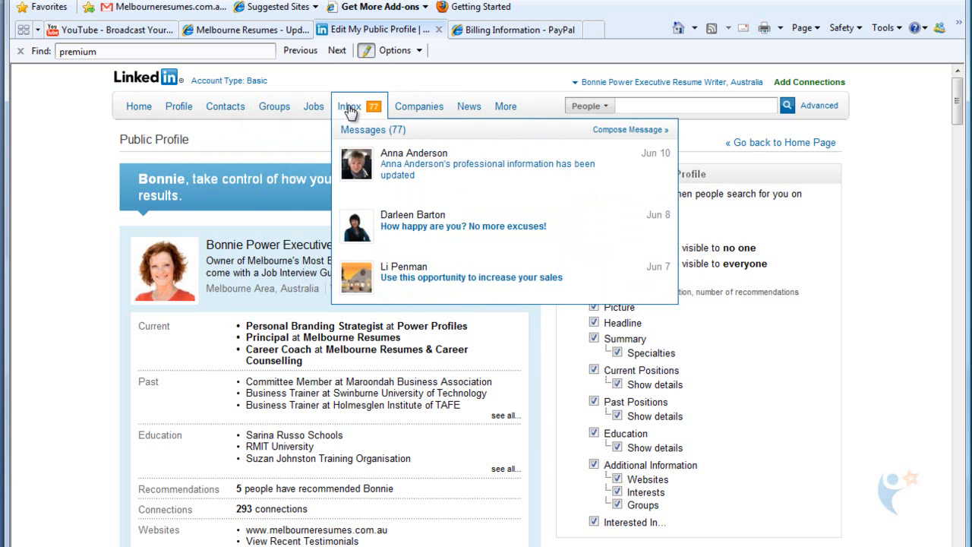
pyautogui.click(139, 107)
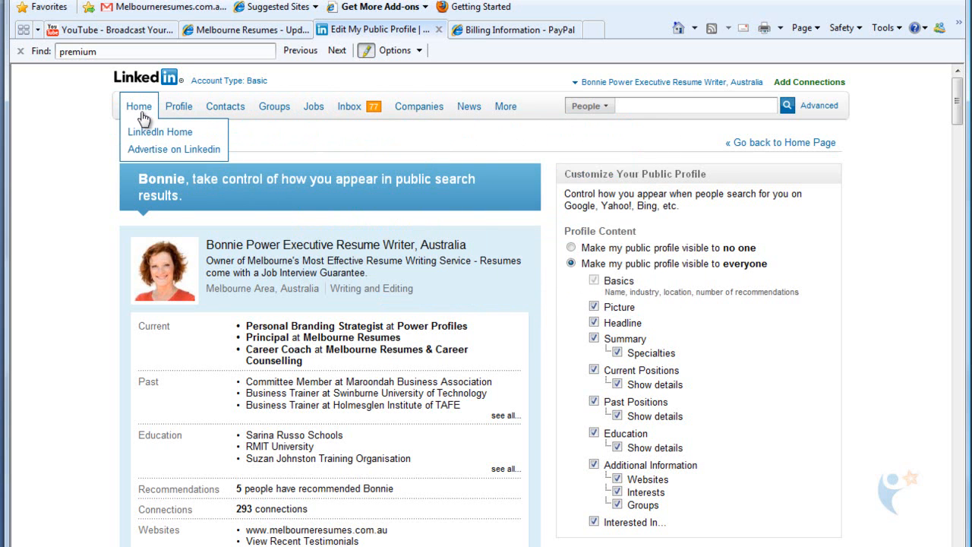
pyautogui.click(504, 106)
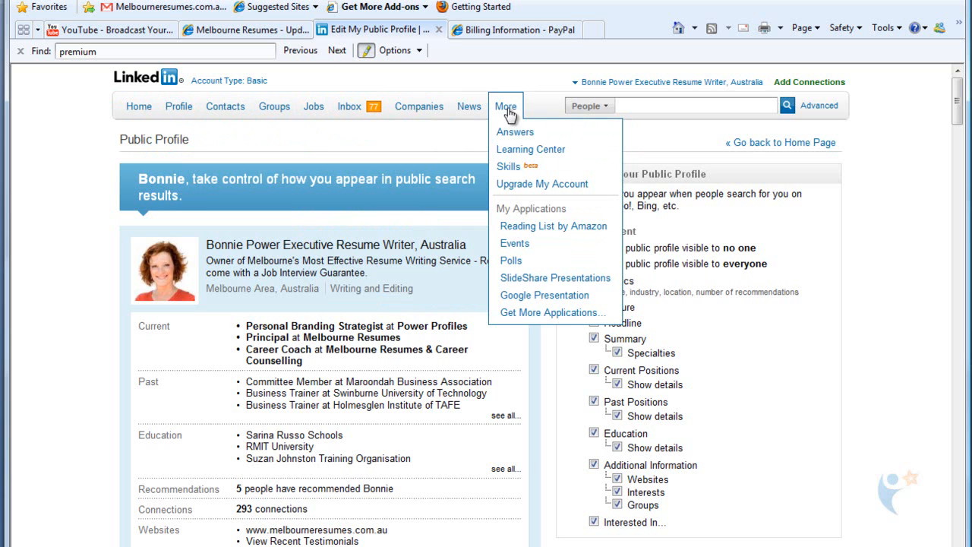
pyautogui.moveTo(515, 130)
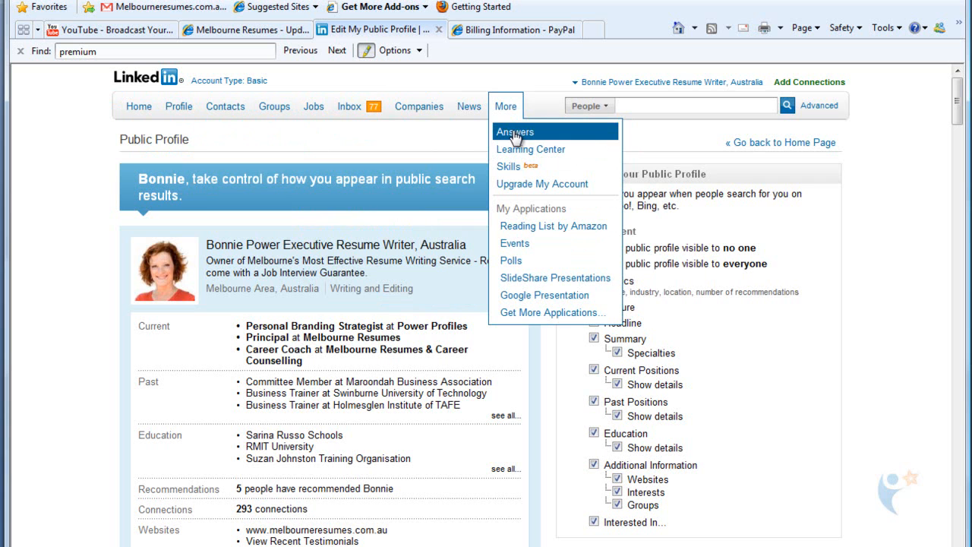
pyautogui.moveTo(515, 112)
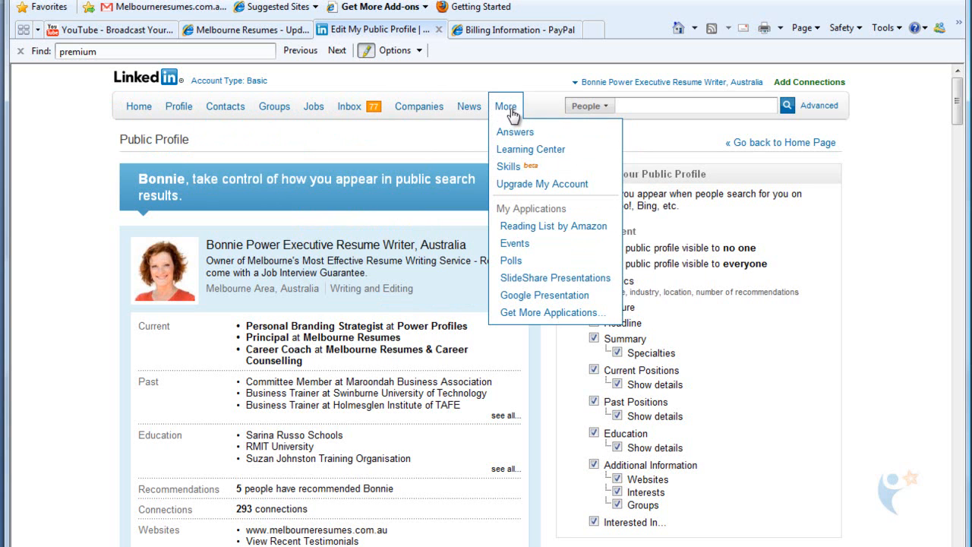
pyautogui.moveTo(515, 133)
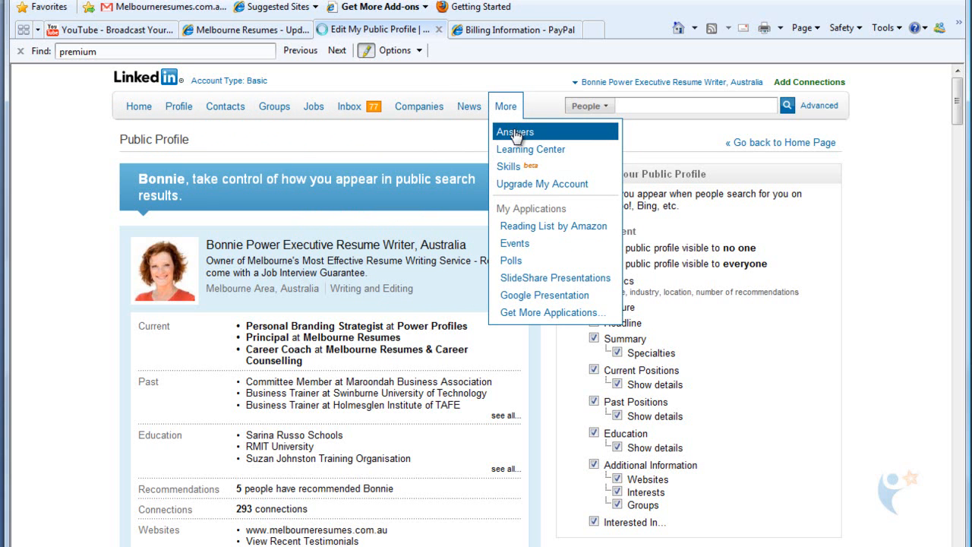
pyautogui.click(515, 131)
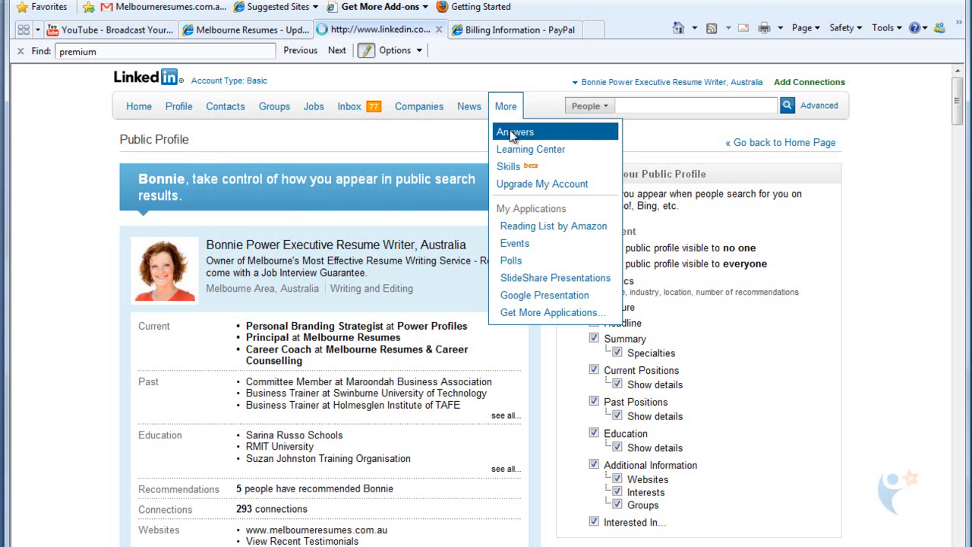
# Step: Land on the Answers home page with New Questions From Your Network
pyautogui.click(515, 131)
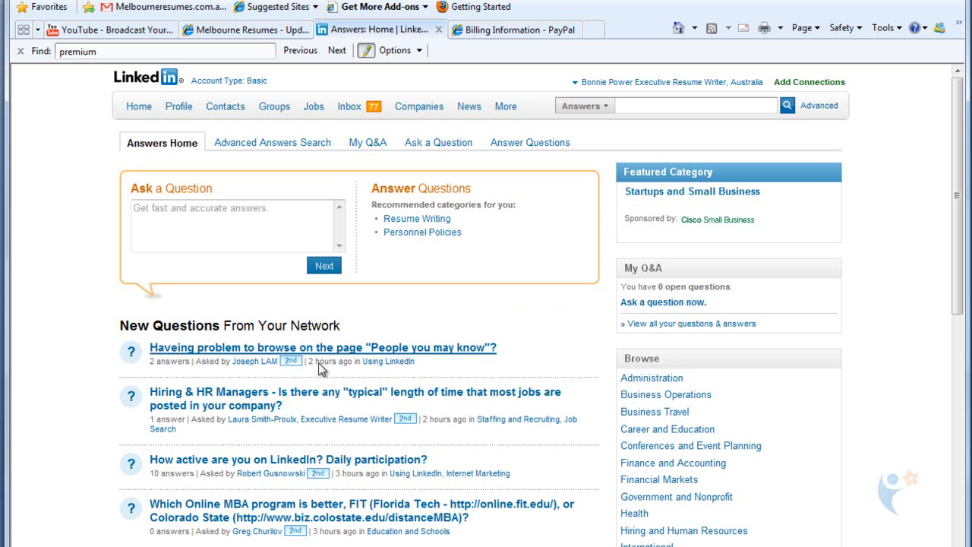
pyautogui.moveTo(294, 373)
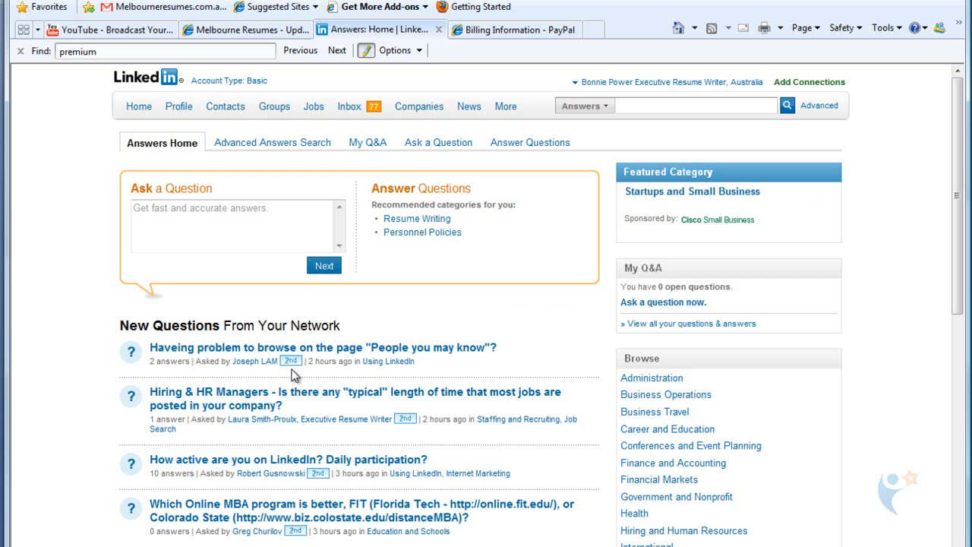
pyautogui.moveTo(273, 373)
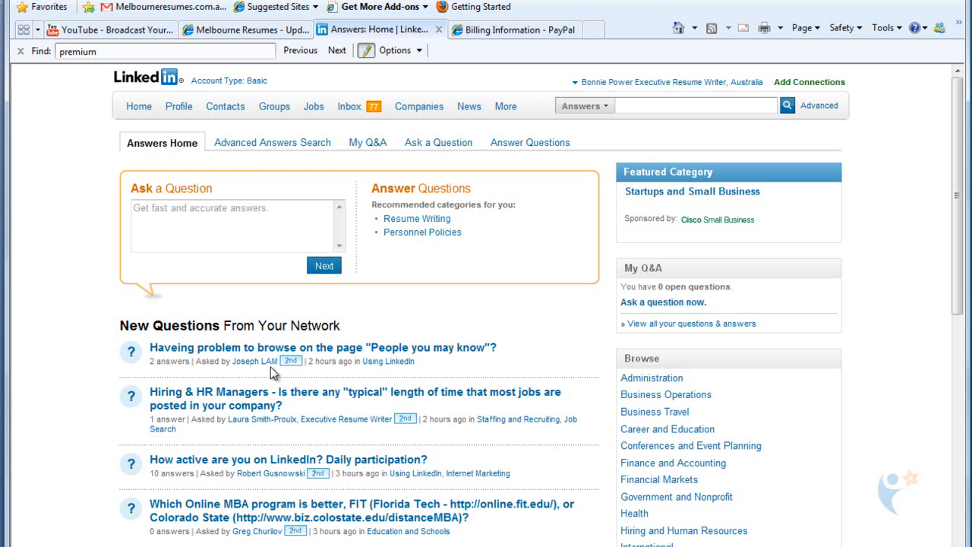
pyautogui.moveTo(161, 359)
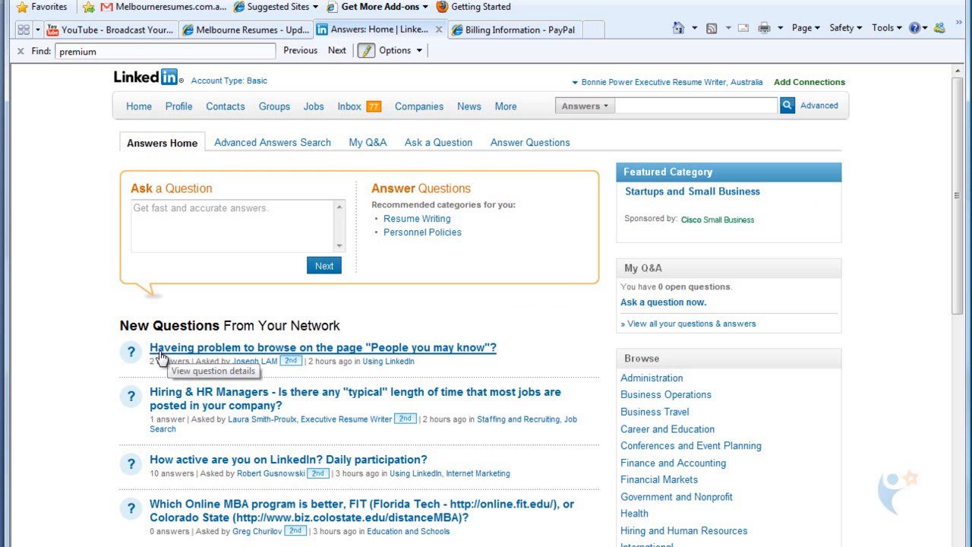
pyautogui.moveTo(295, 357)
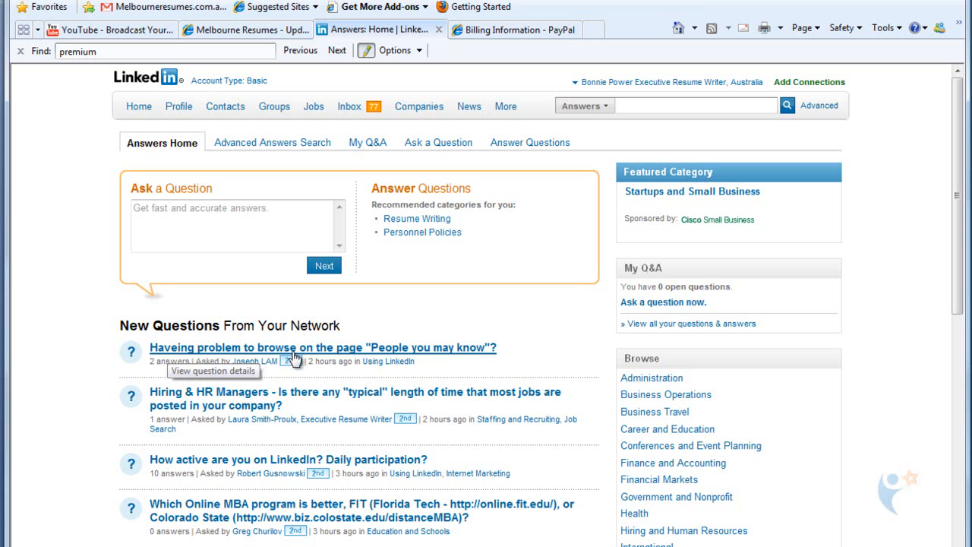
pyautogui.moveTo(459, 359)
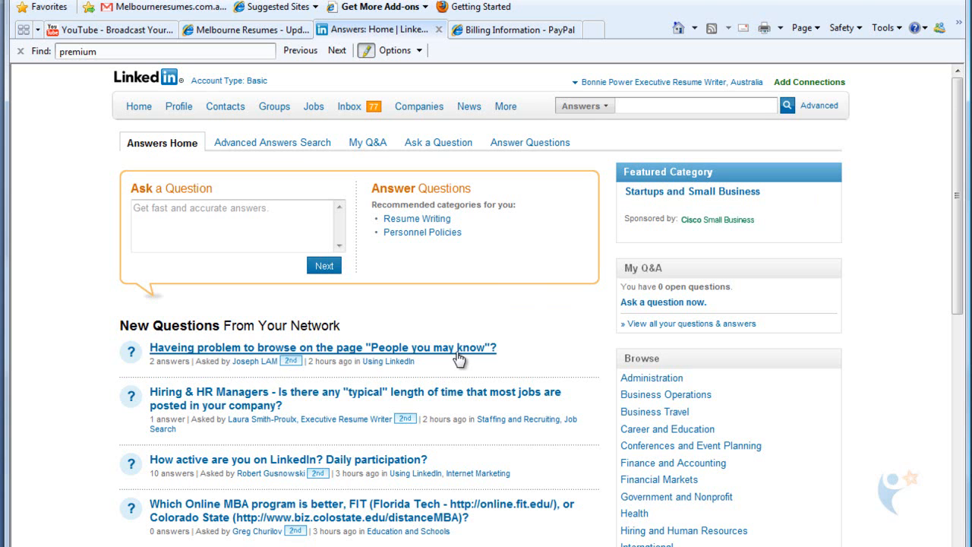
pyautogui.moveTo(170, 356)
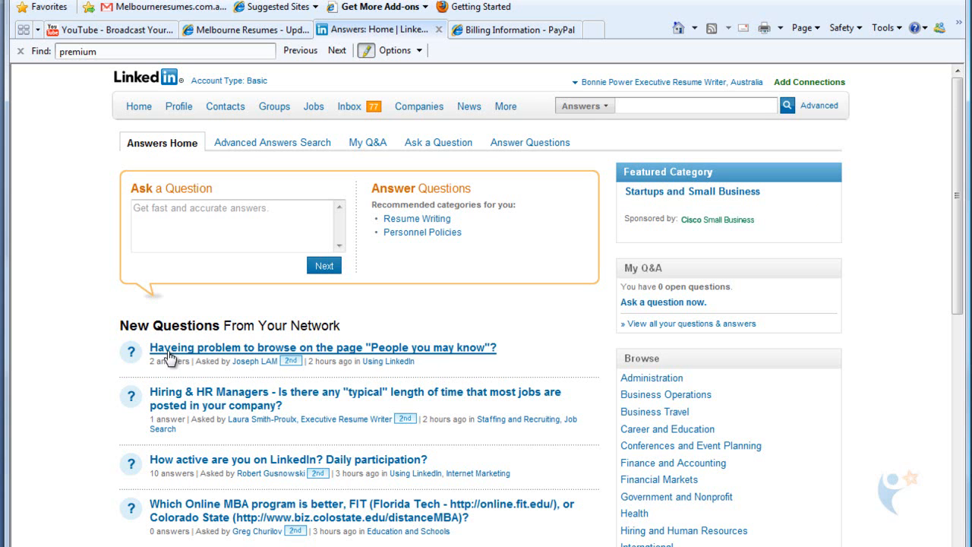
# Step: Open the 'Haveing problem to browse on the page People you may know' question and its two answers
pyautogui.click(324, 346)
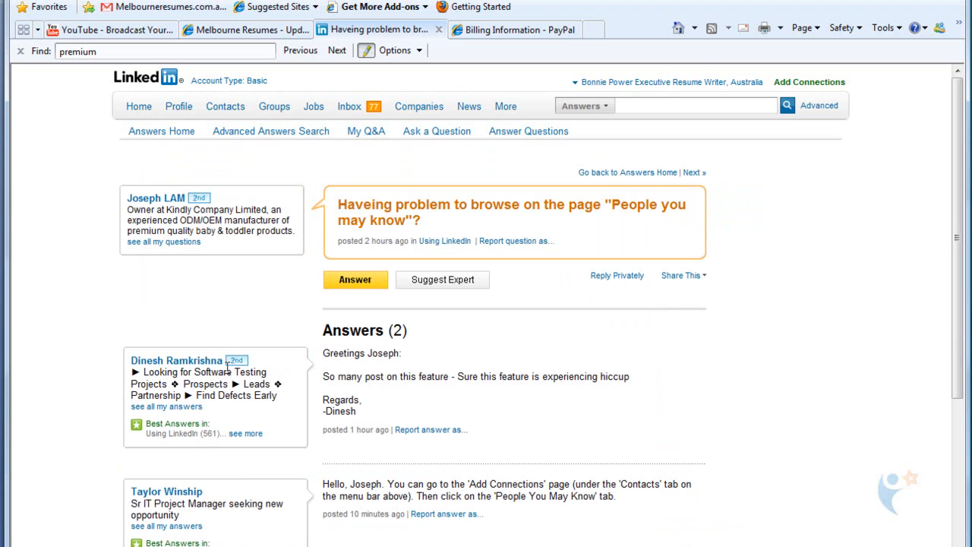
pyautogui.moveTo(179, 383)
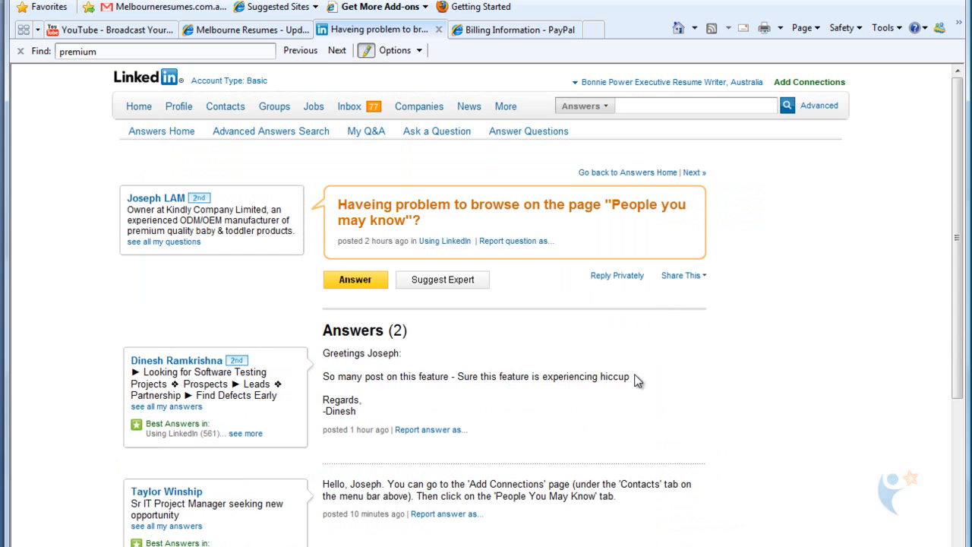
pyautogui.moveTo(344, 492)
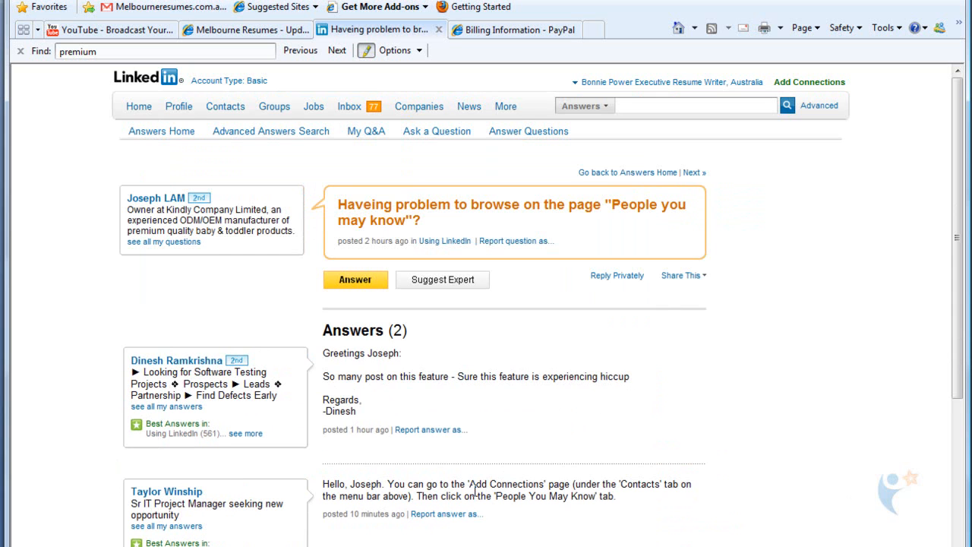
pyautogui.moveTo(213, 495)
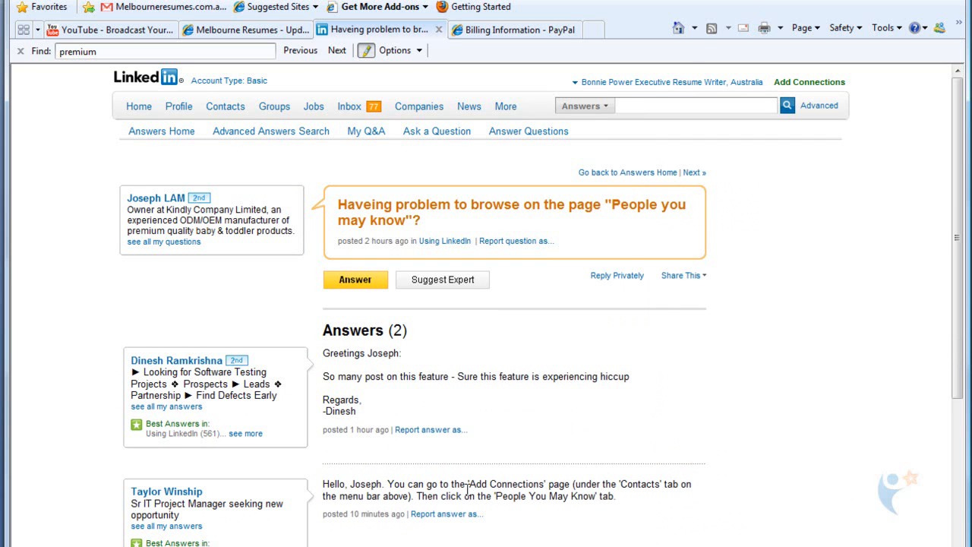
pyautogui.moveTo(544, 479)
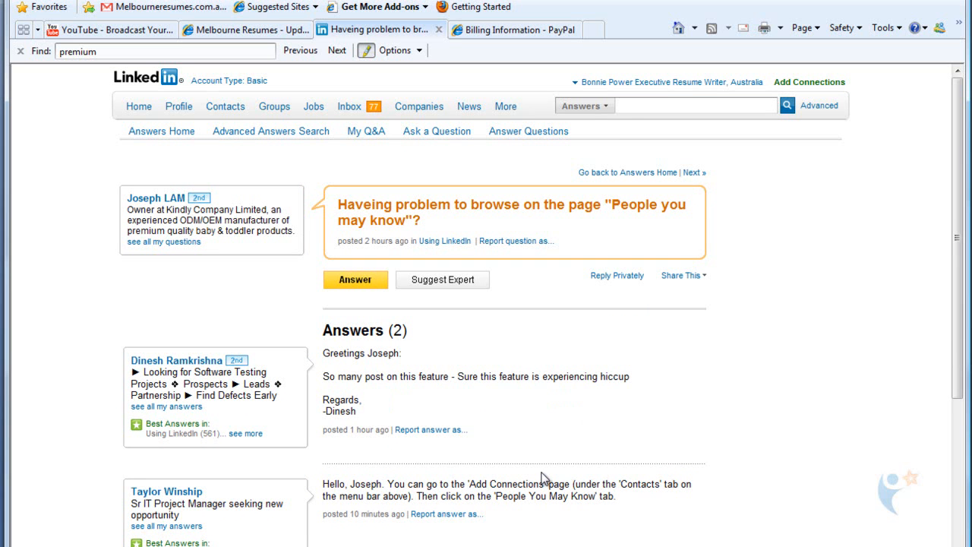
pyautogui.moveTo(520, 471)
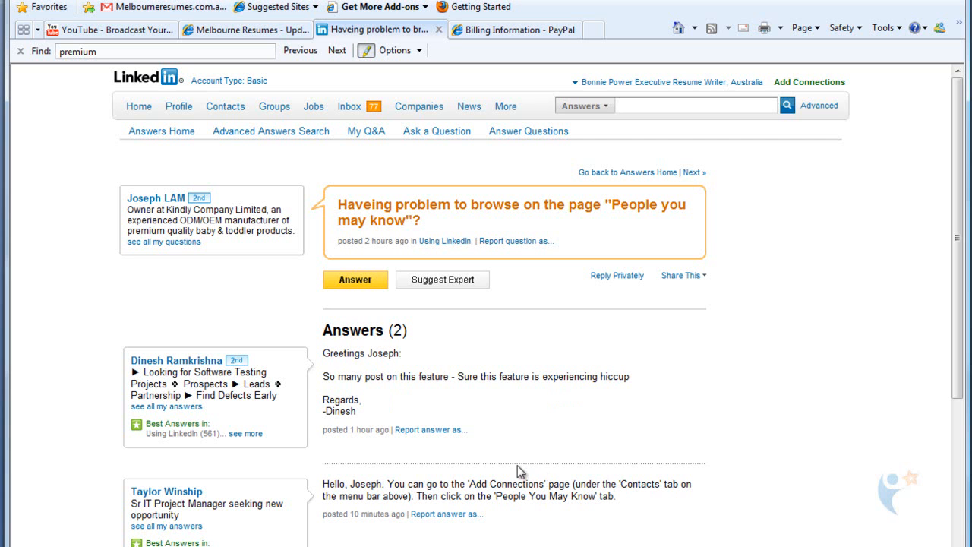
pyautogui.moveTo(166, 361)
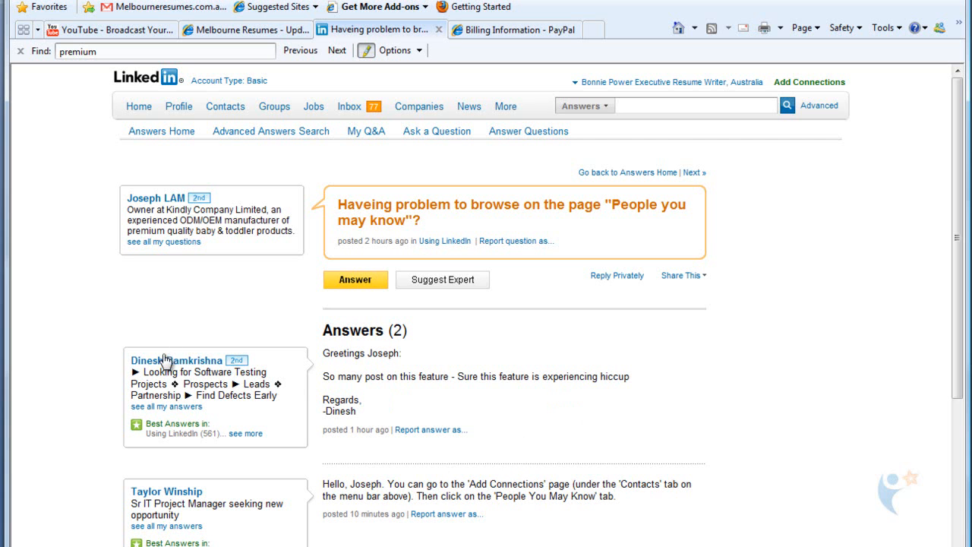
pyautogui.moveTo(176, 360)
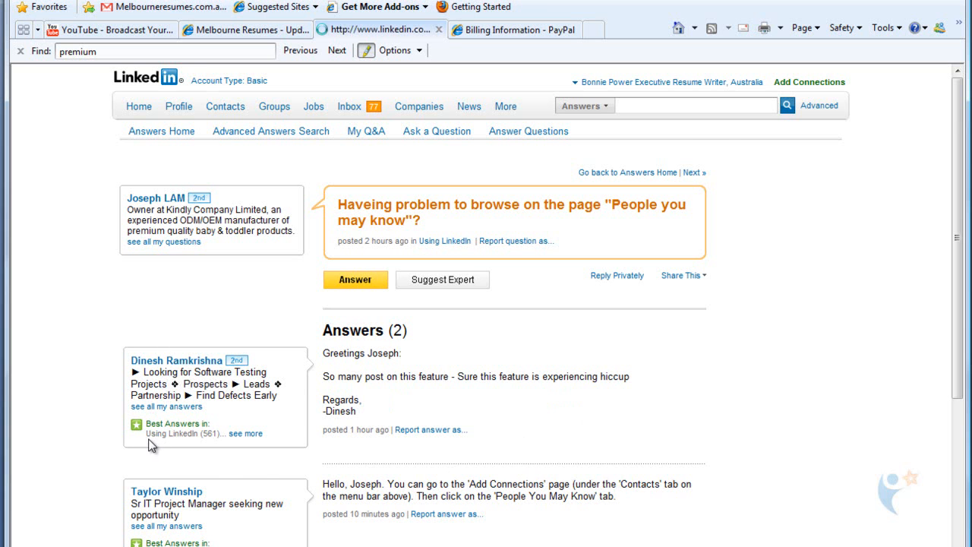
pyautogui.click(177, 360)
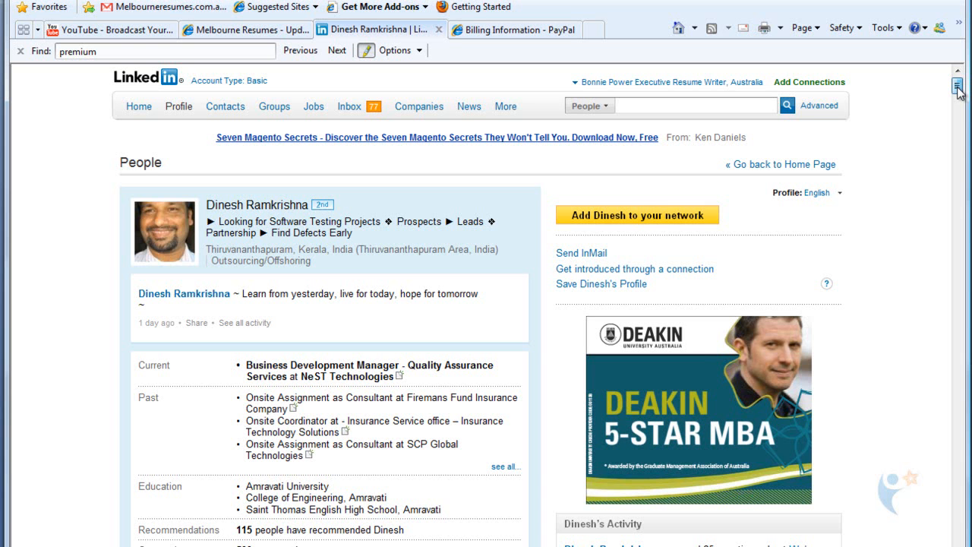
pyautogui.scroll(-3)
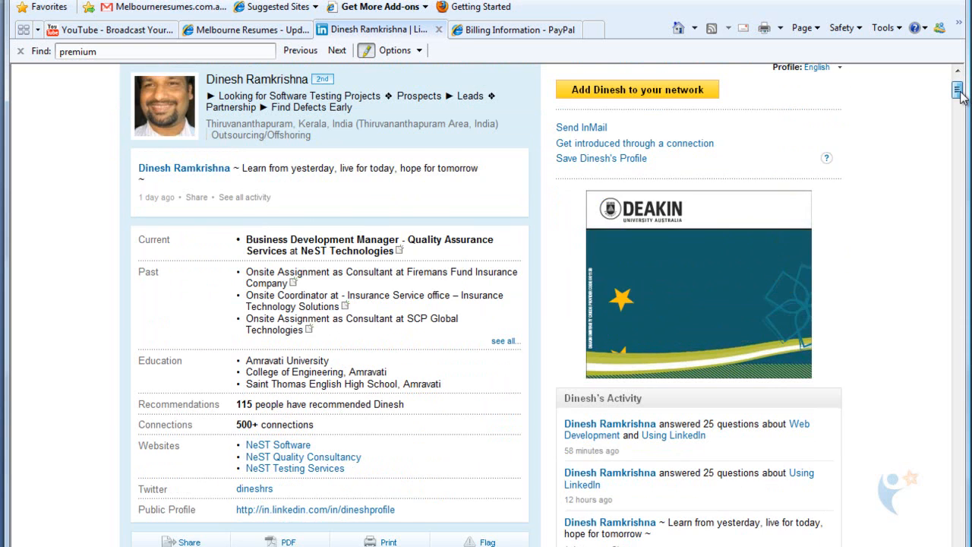
pyautogui.scroll(-3)
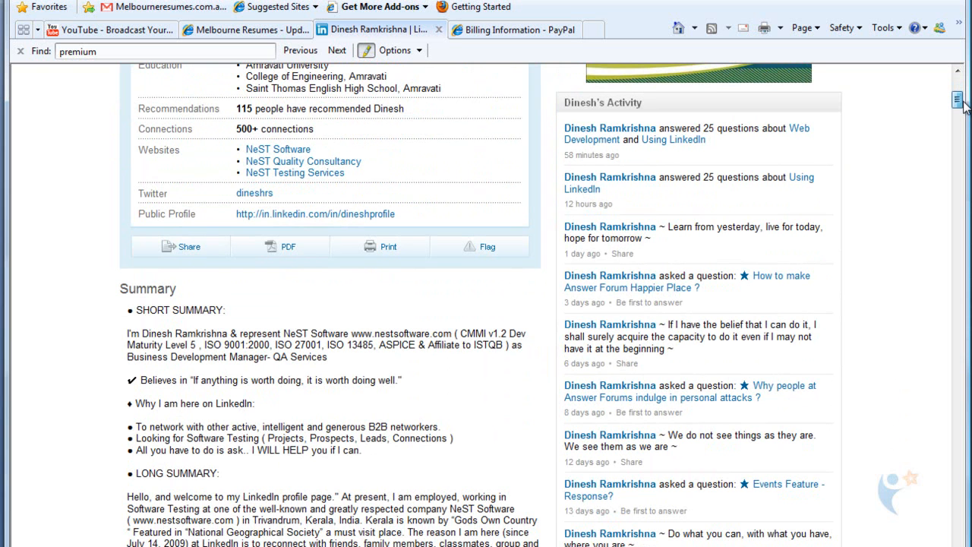
pyautogui.scroll(-3)
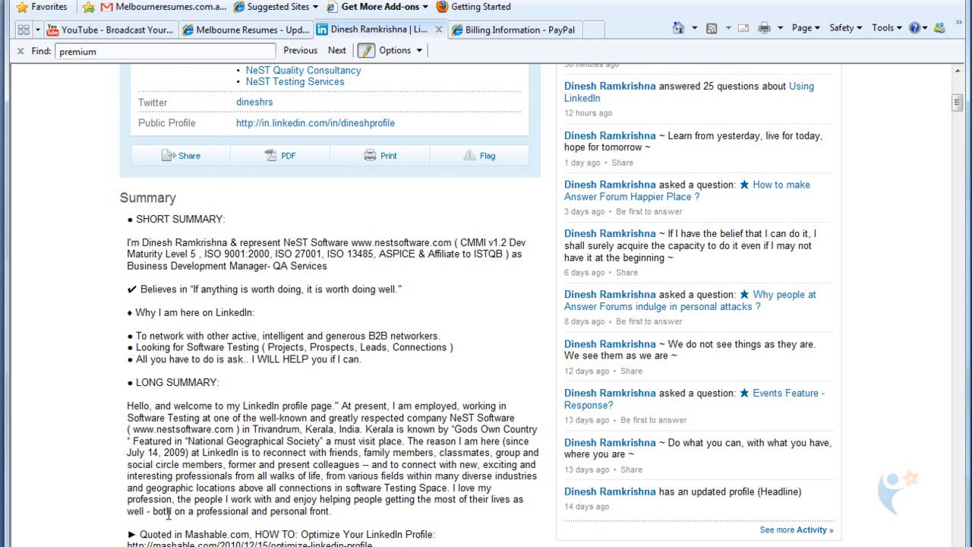
pyautogui.moveTo(884, 432)
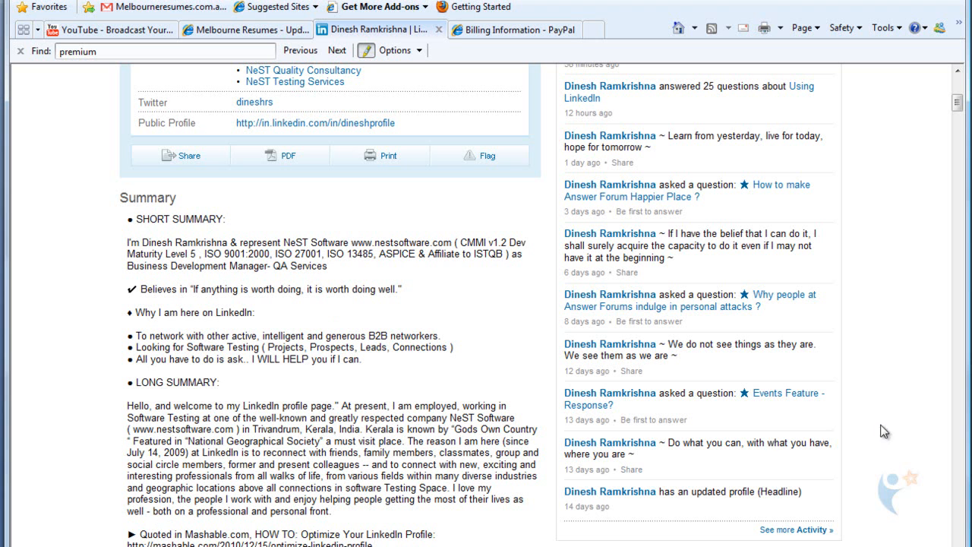
pyautogui.moveTo(737, 433)
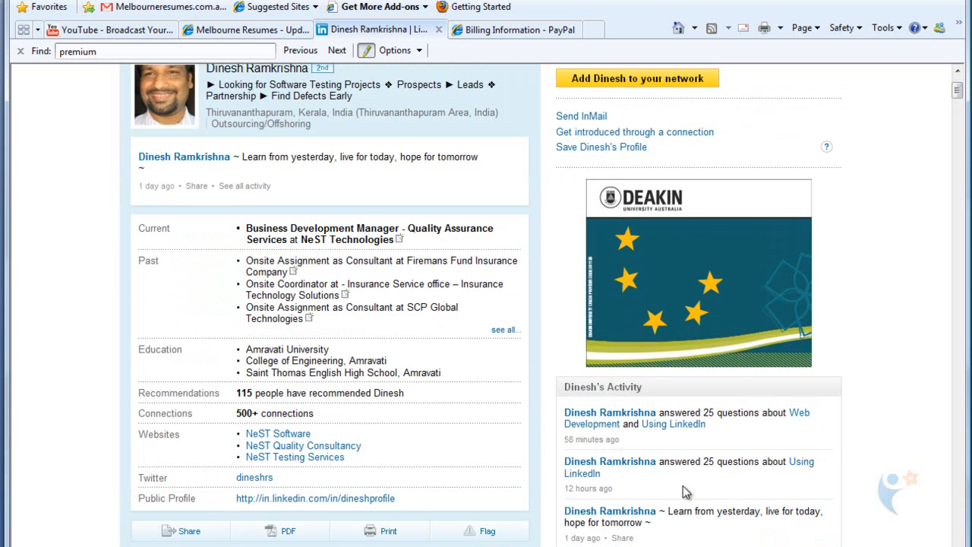
pyautogui.moveTo(727, 424)
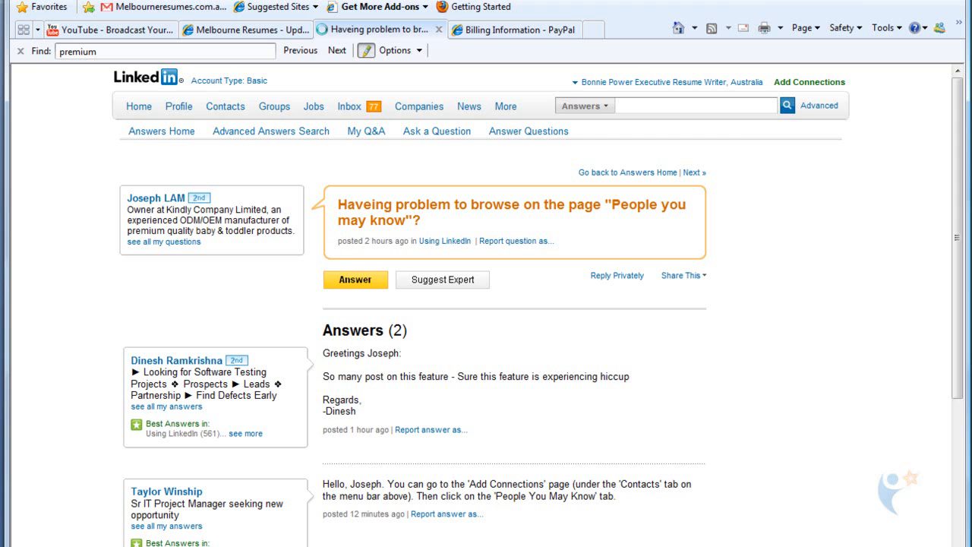
# Step: Return to Answers Home and browse the New Questions list and category browser
pyautogui.click(161, 130)
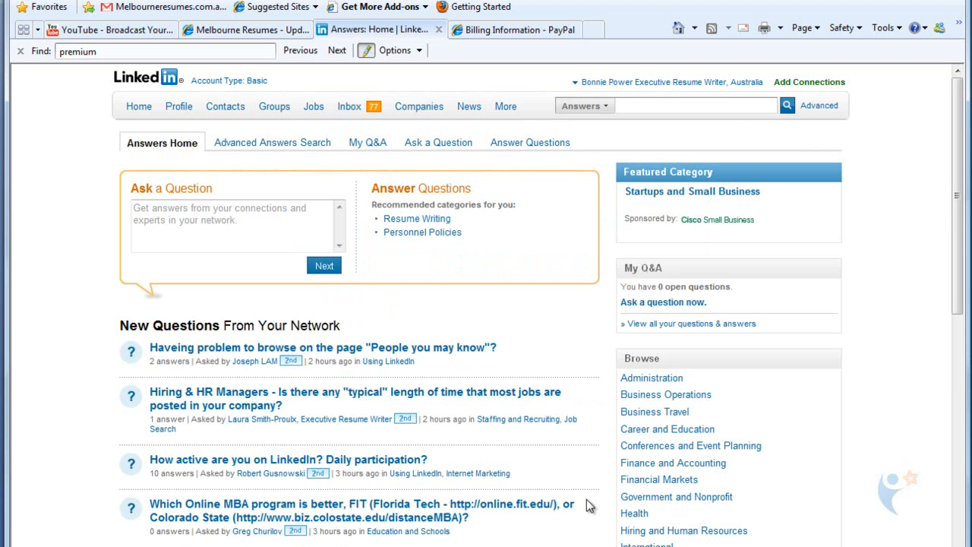
pyautogui.scroll(-3)
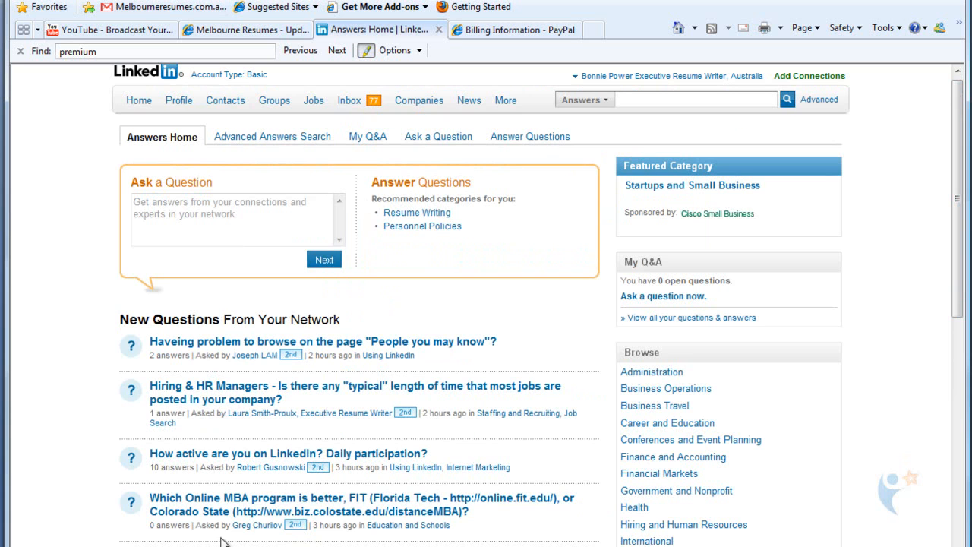
pyautogui.moveTo(116, 471)
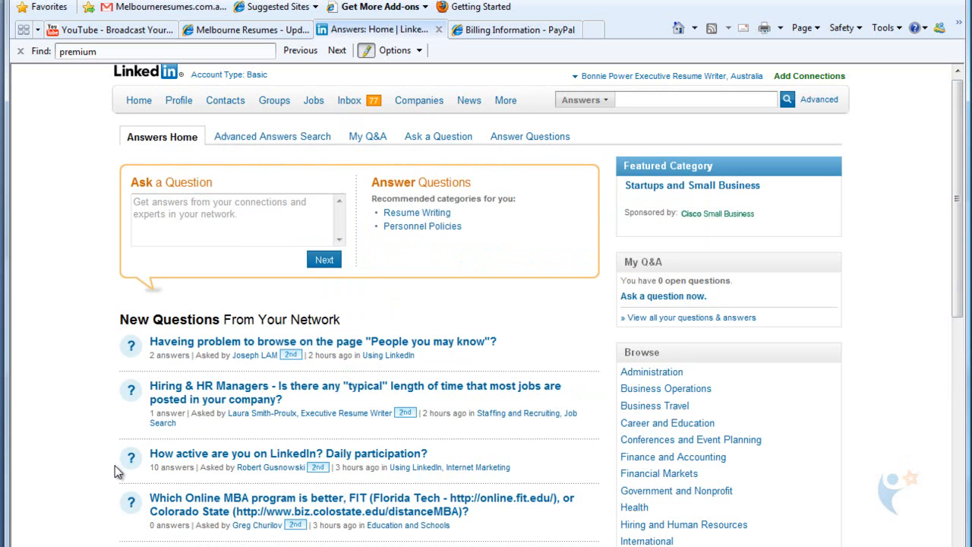
pyautogui.moveTo(93, 480)
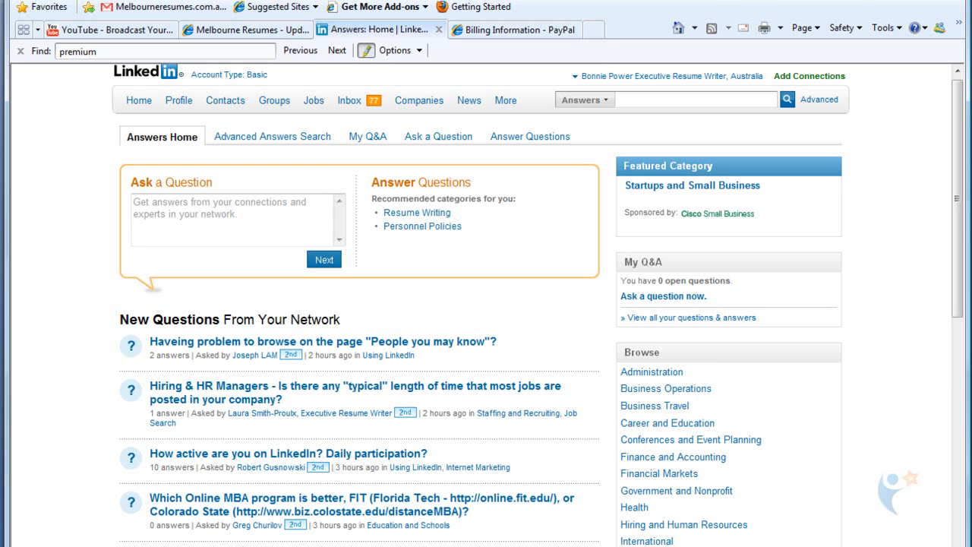
pyautogui.moveTo(962, 219)
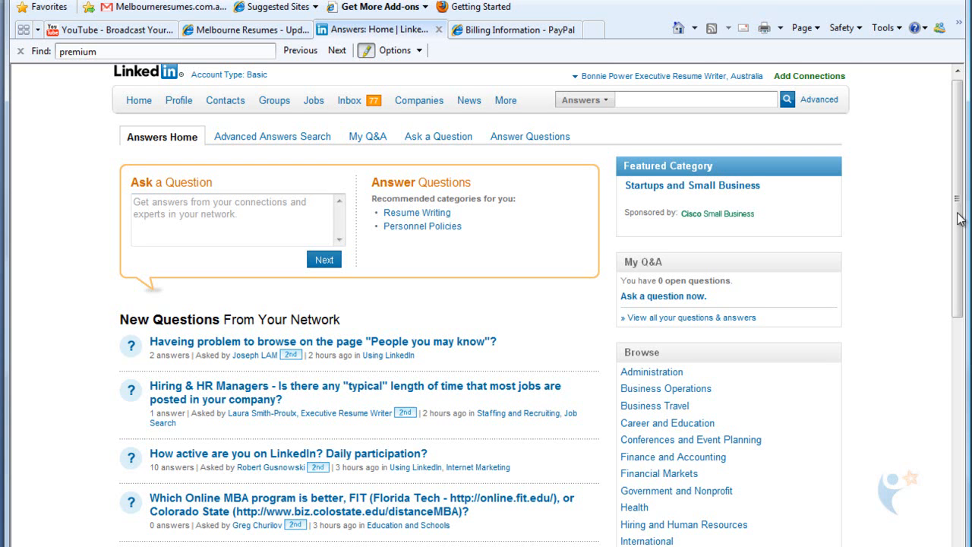
pyautogui.scroll(-3)
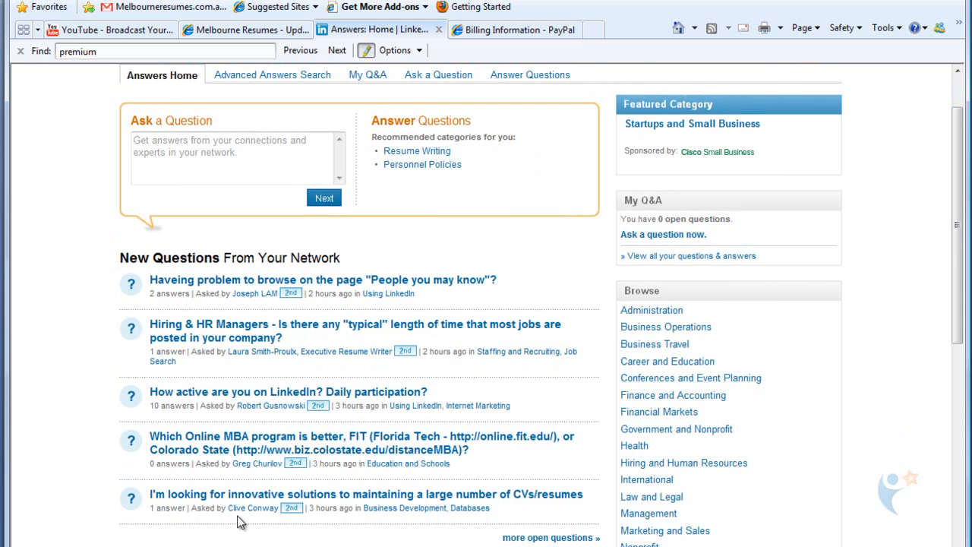
pyautogui.moveTo(159, 509)
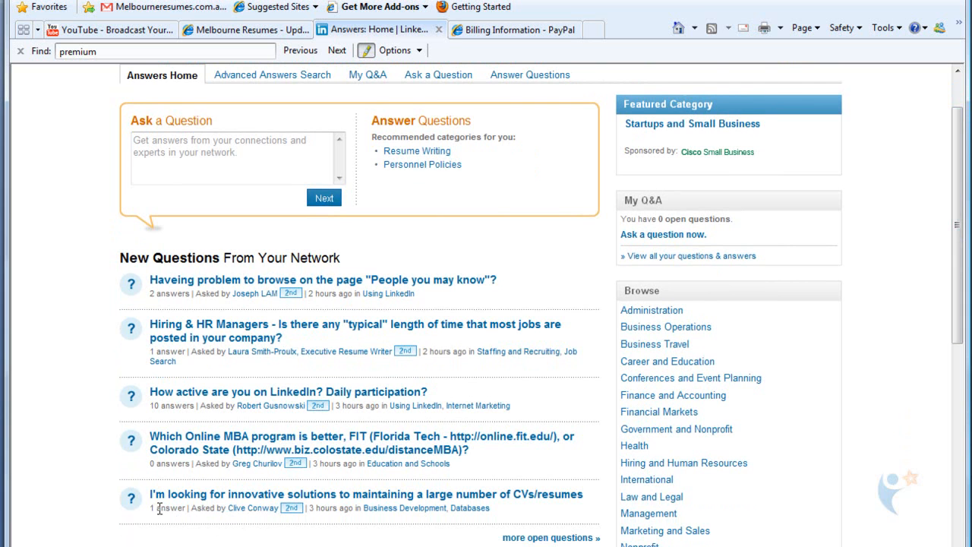
pyautogui.moveTo(253, 507)
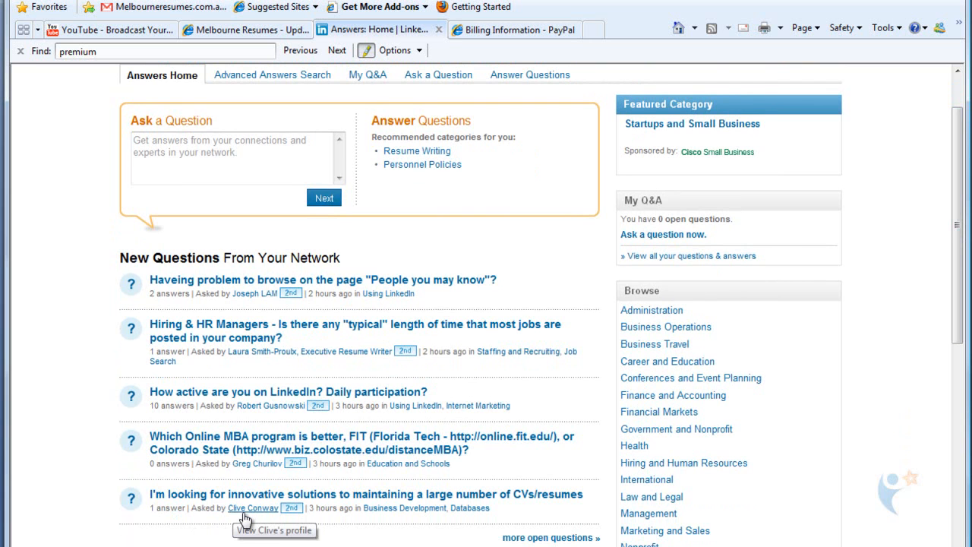
pyautogui.moveTo(192, 506)
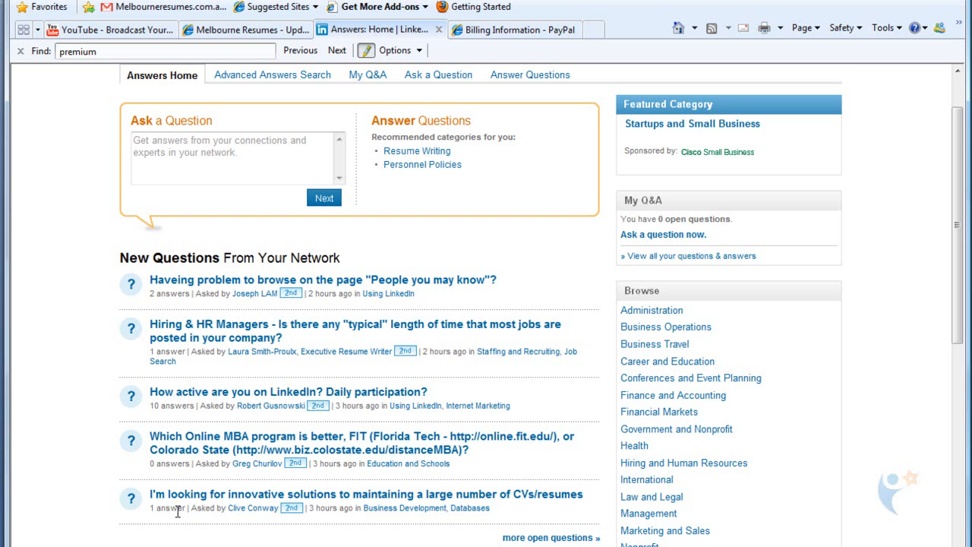
pyautogui.moveTo(252, 508)
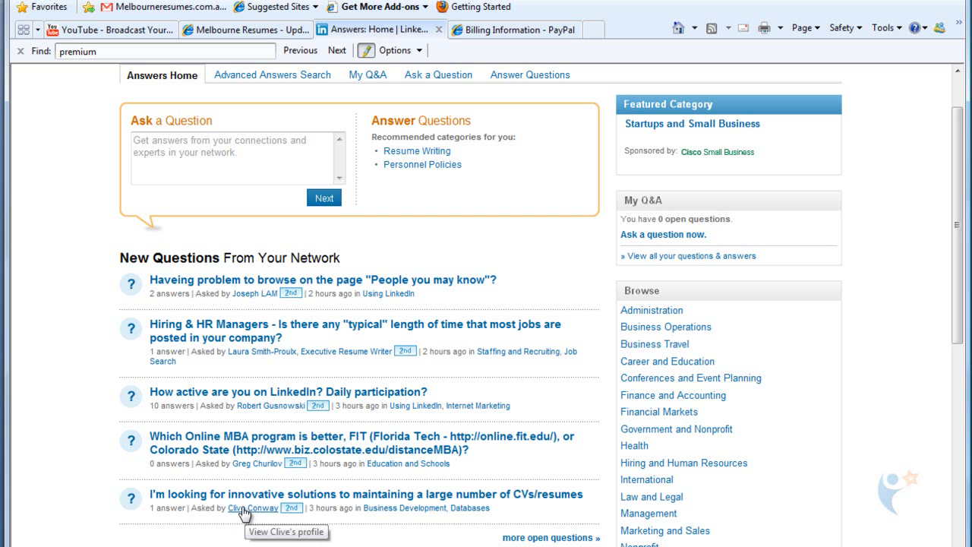
pyautogui.moveTo(238, 523)
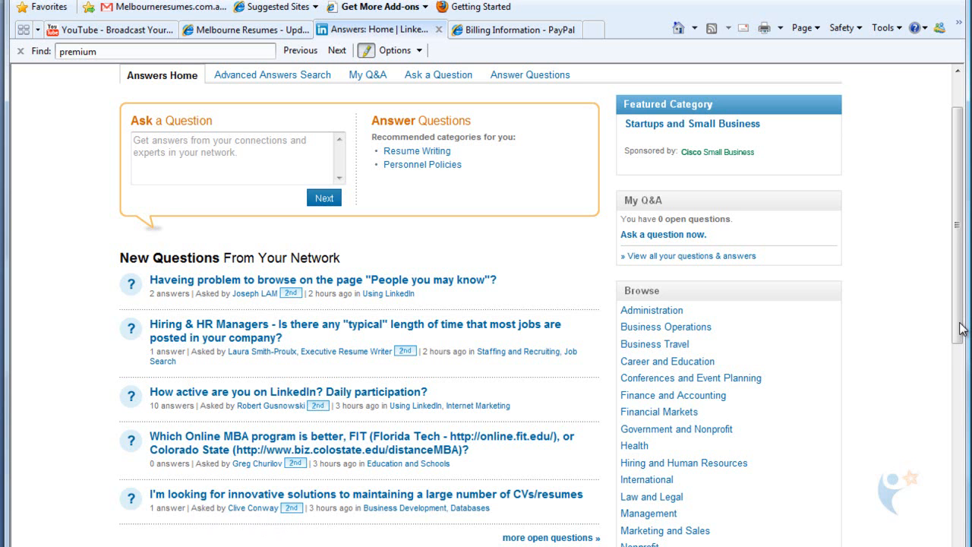
pyautogui.moveTo(428, 433)
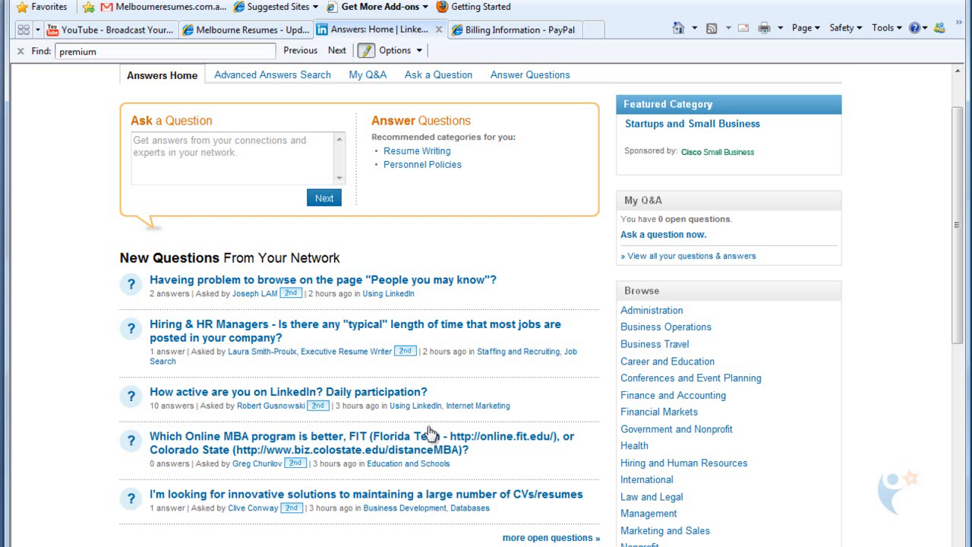
pyautogui.moveTo(367, 538)
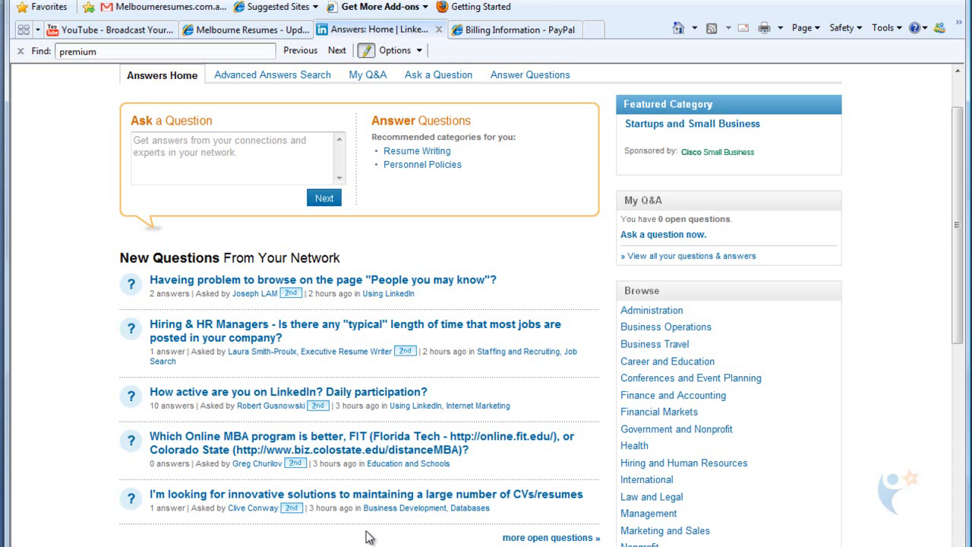
pyautogui.moveTo(432, 477)
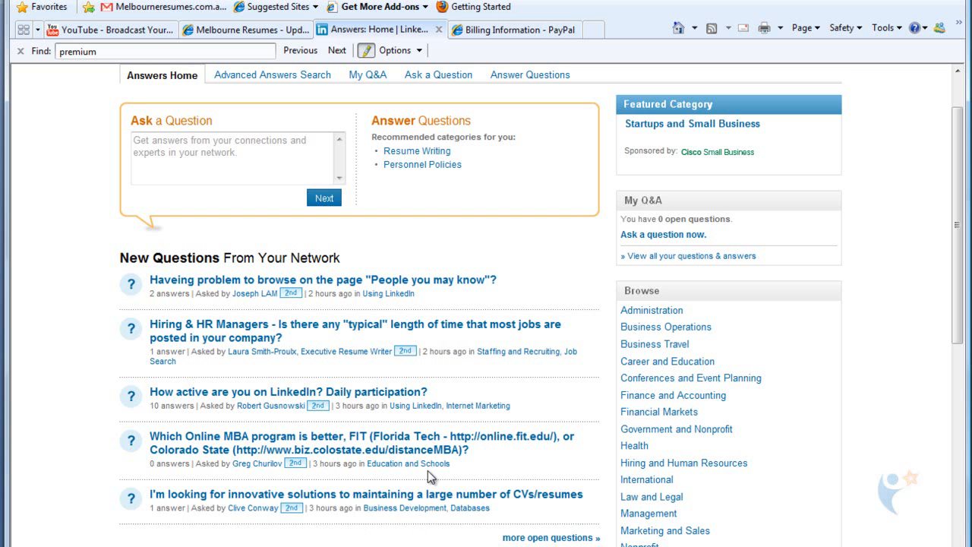
pyautogui.moveTo(964, 298)
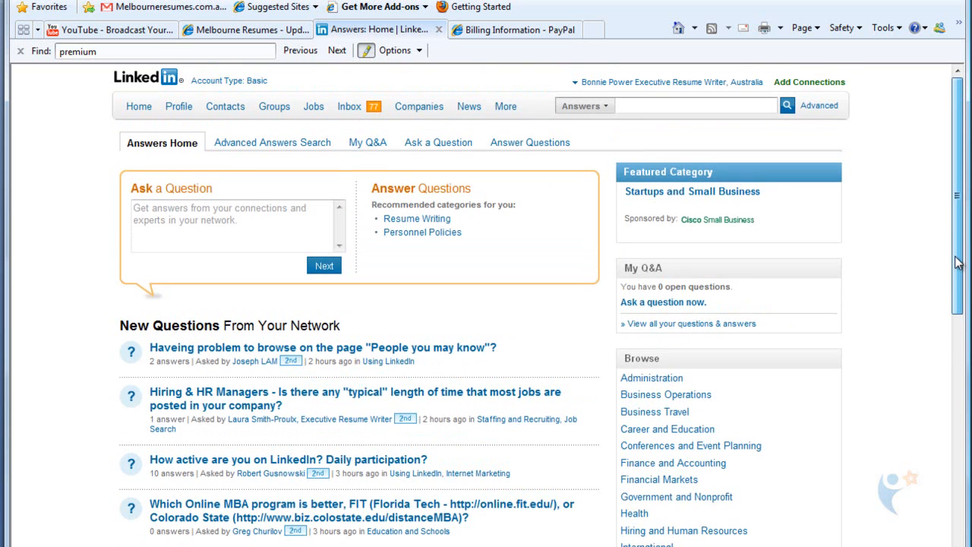
pyautogui.moveTo(277, 456)
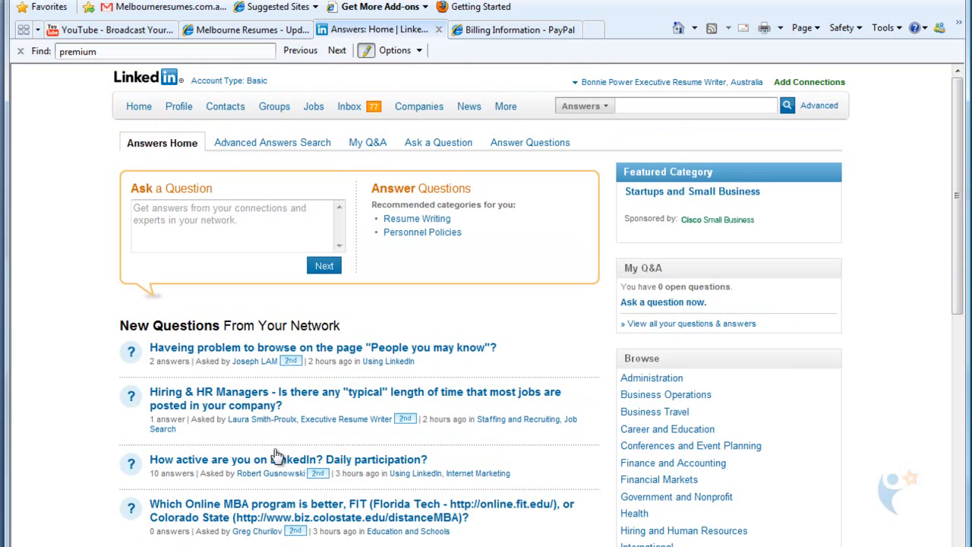
pyautogui.moveTo(550, 330)
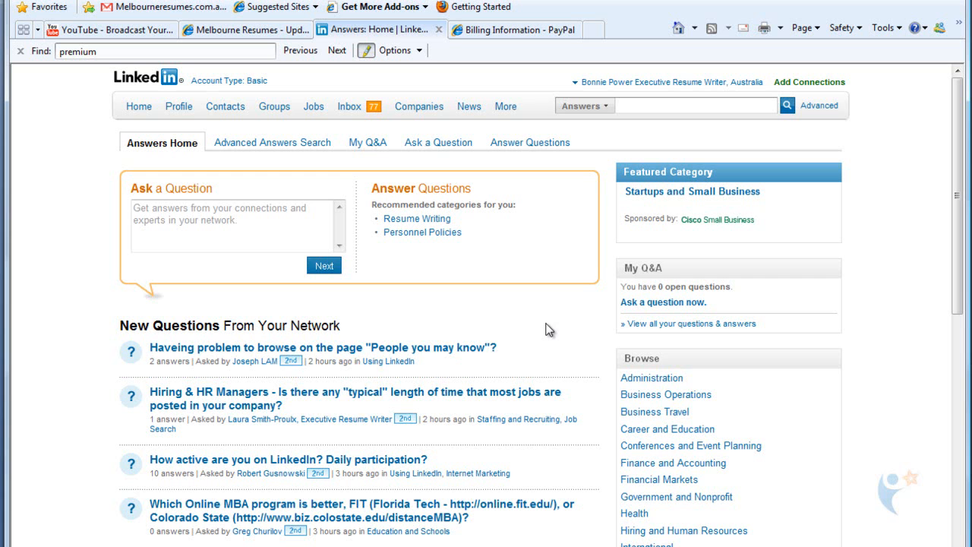
pyautogui.moveTo(575, 343)
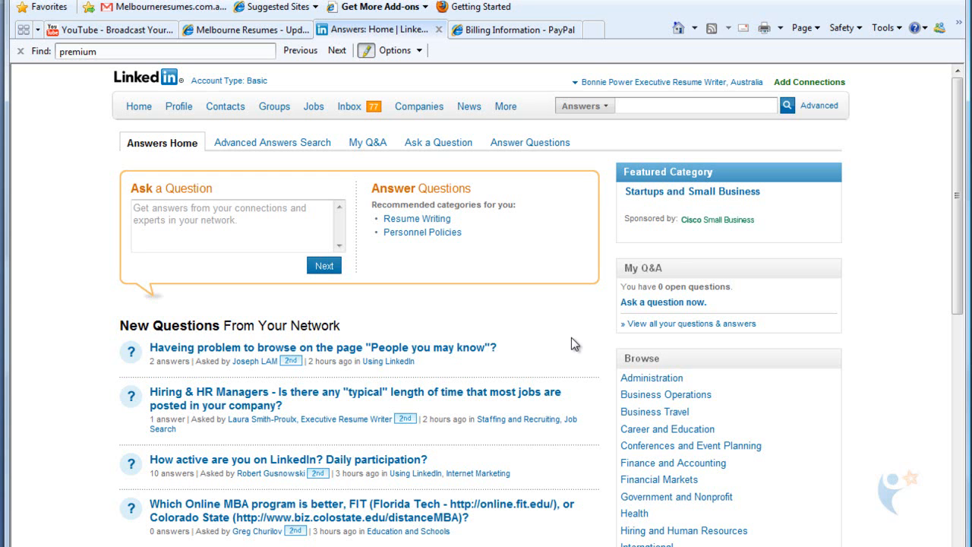
pyautogui.moveTo(564, 346)
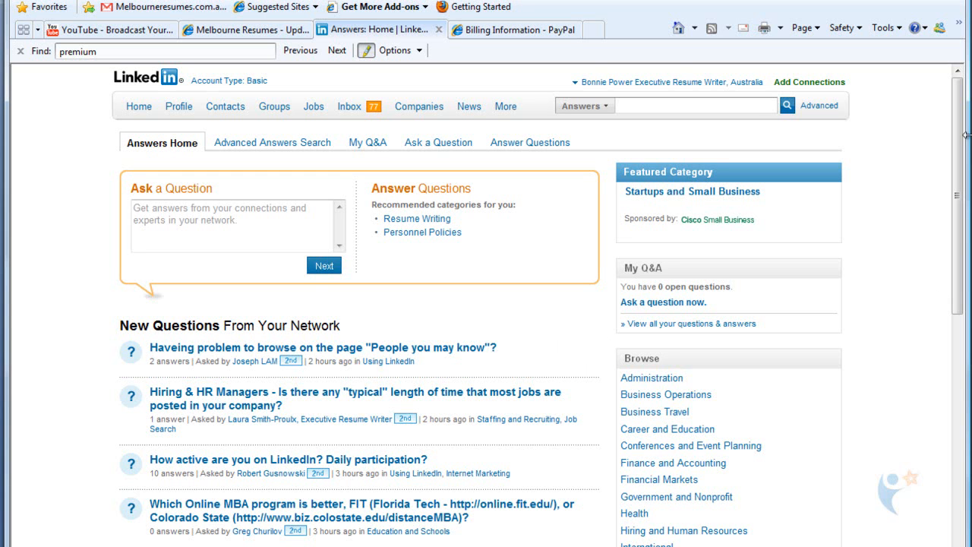
pyautogui.moveTo(948, 307)
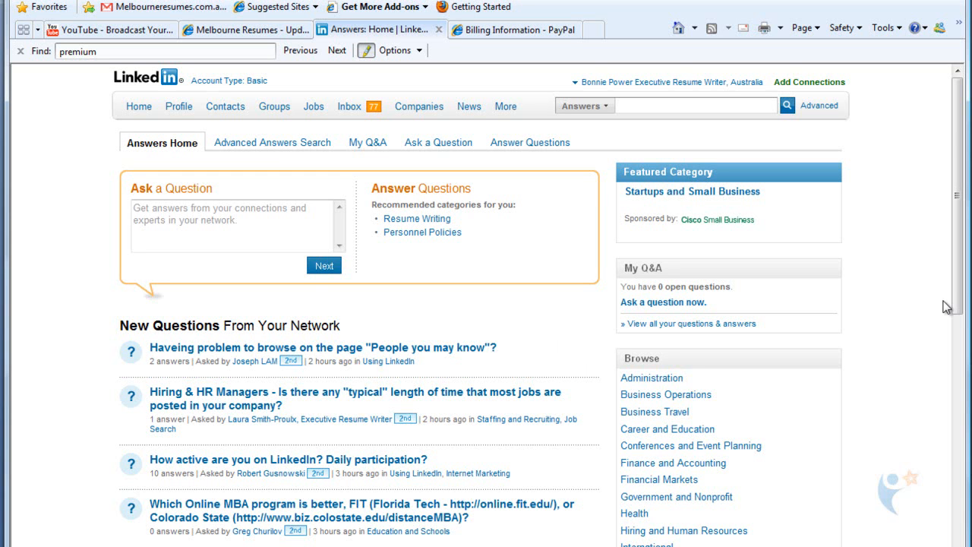
pyautogui.moveTo(942, 302)
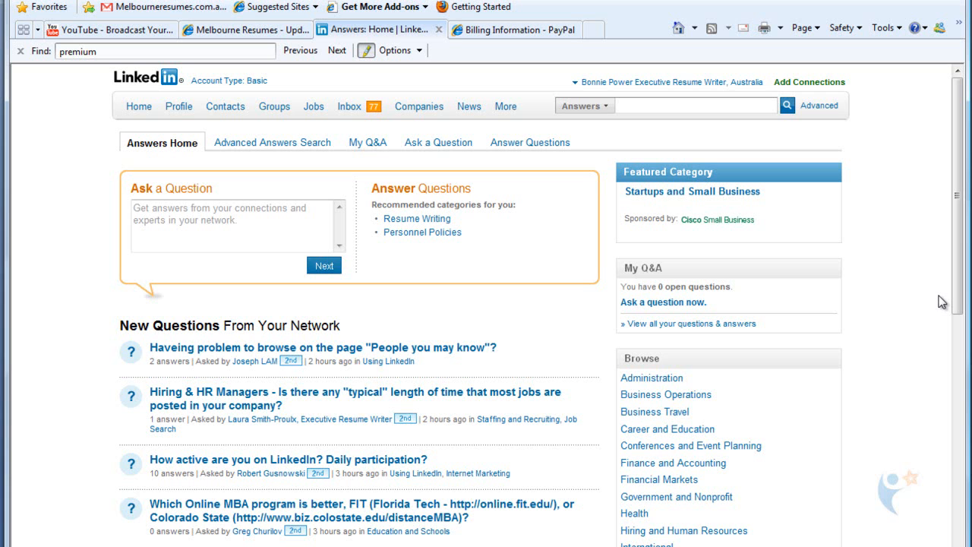
pyautogui.moveTo(960, 302)
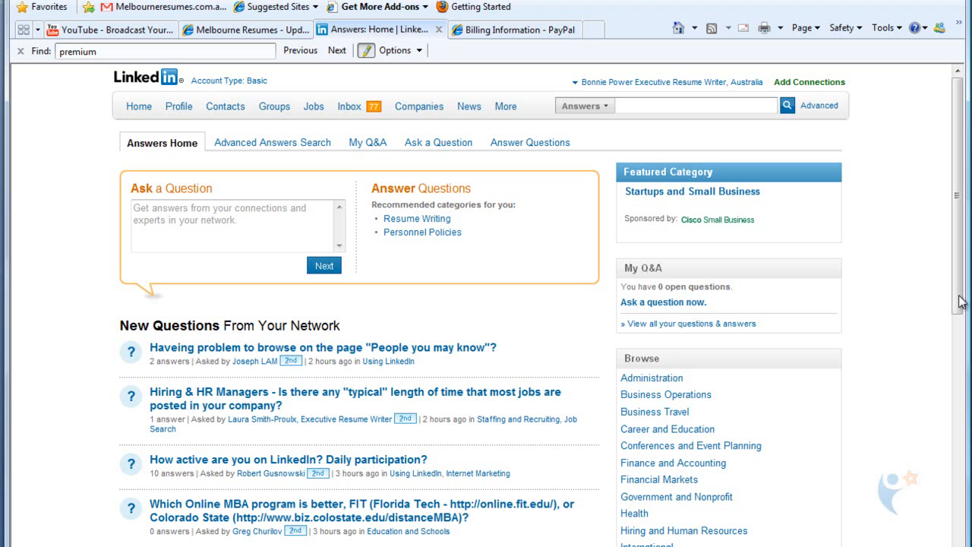
pyautogui.moveTo(551, 195)
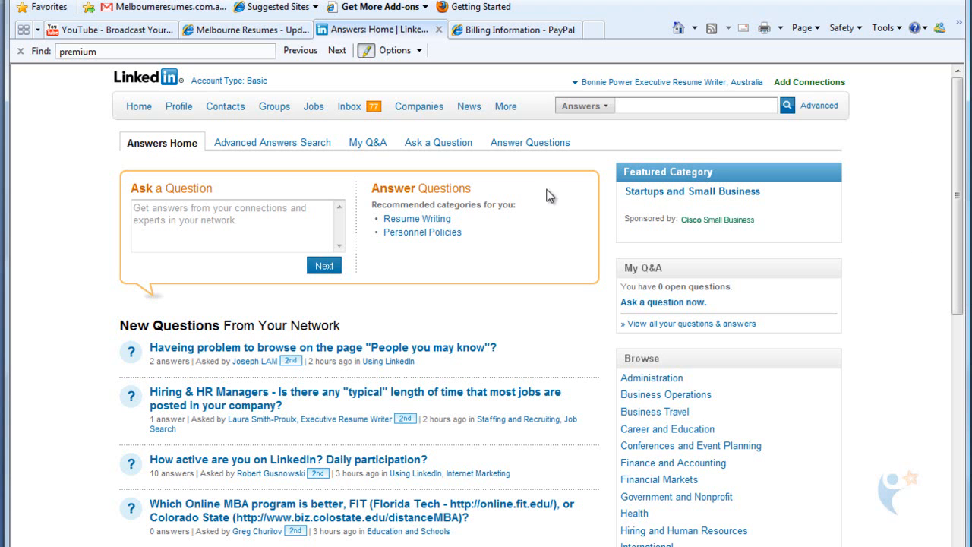
pyautogui.moveTo(438, 143)
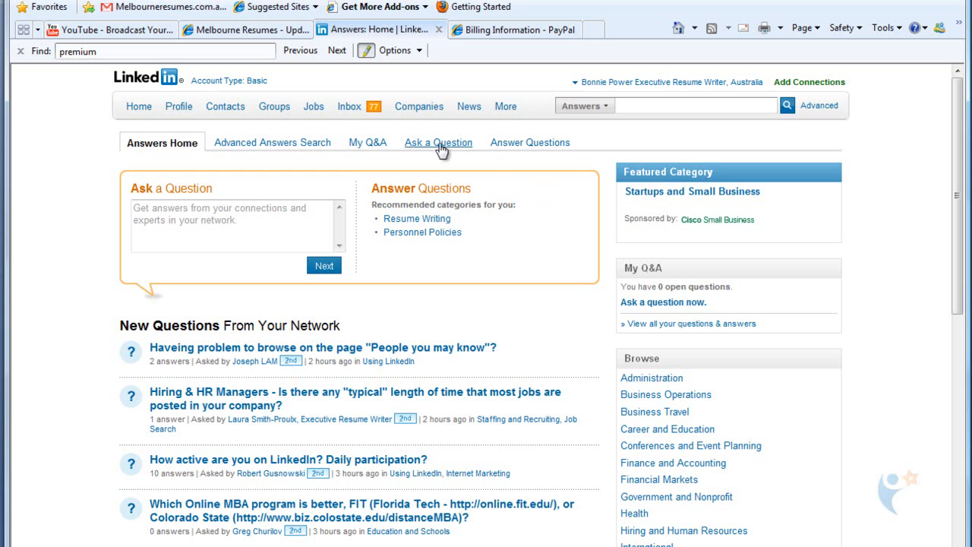
pyautogui.moveTo(441, 151)
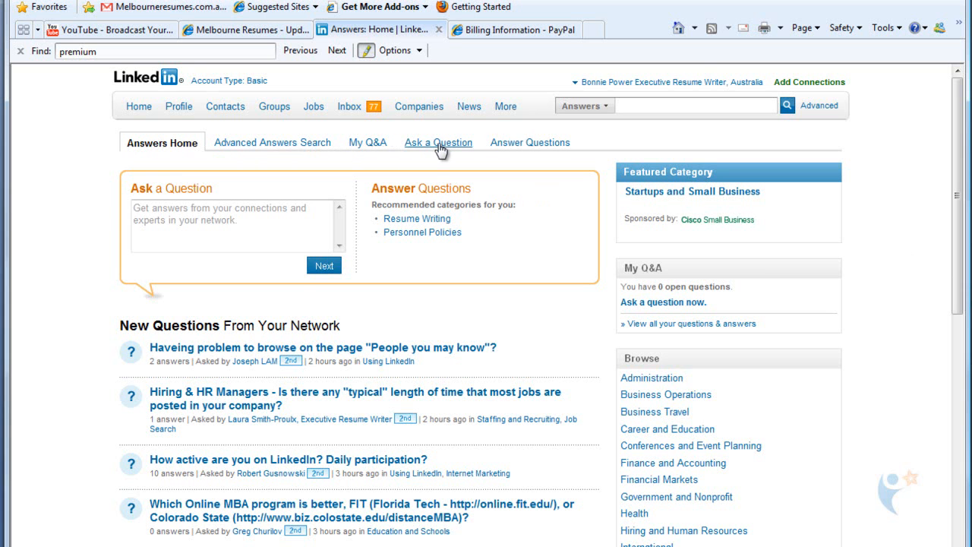
# Step: Start a new question on the Ask a Question form, entering the question and Add details fields
pyautogui.click(438, 143)
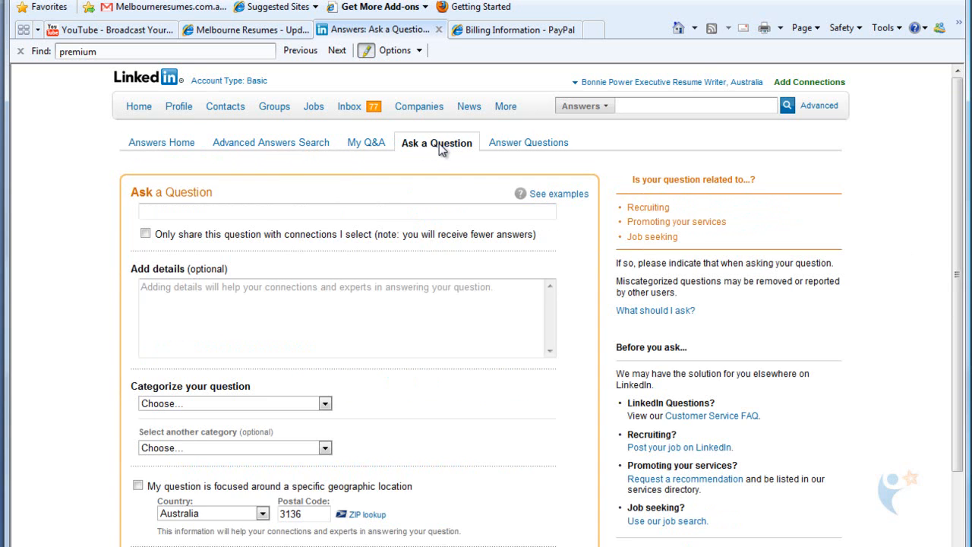
pyautogui.click(234, 405)
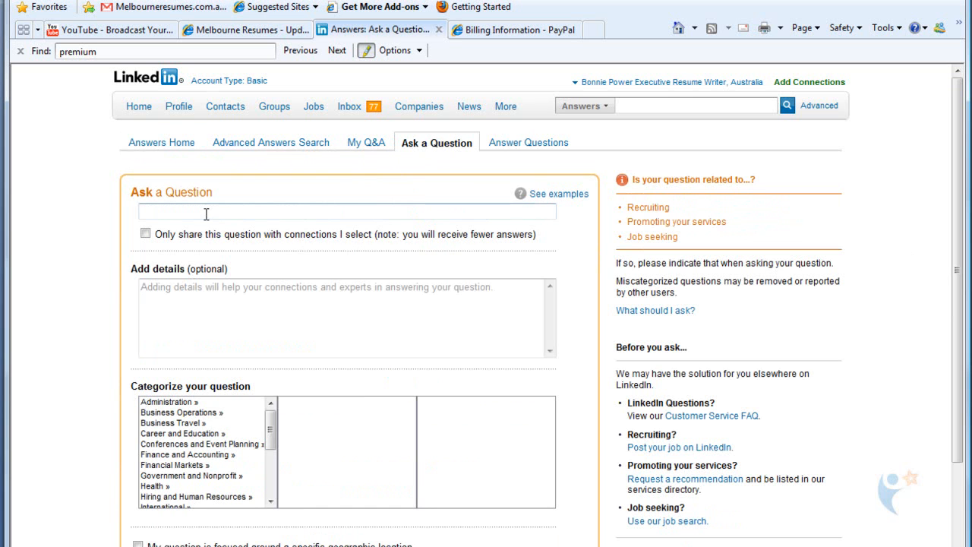
pyautogui.moveTo(555, 195)
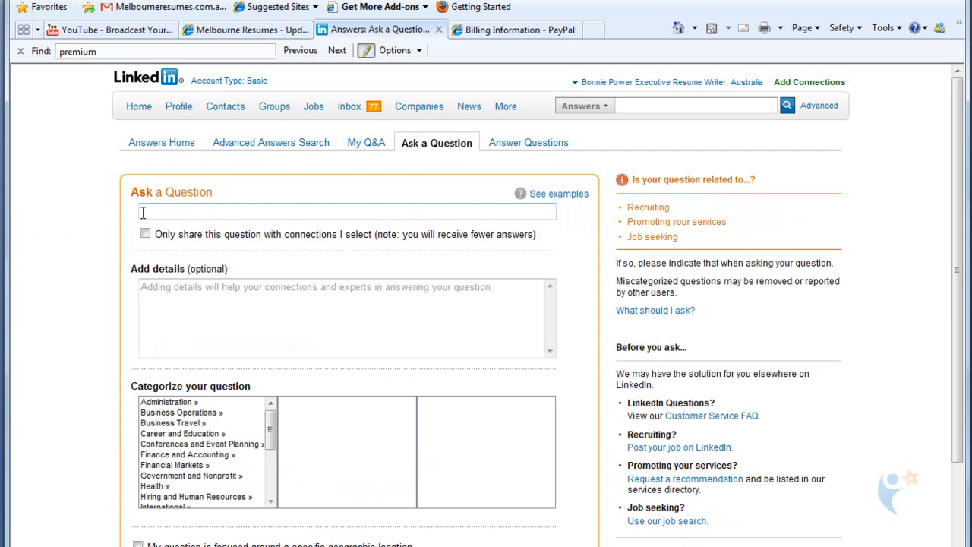
pyautogui.moveTo(503, 210)
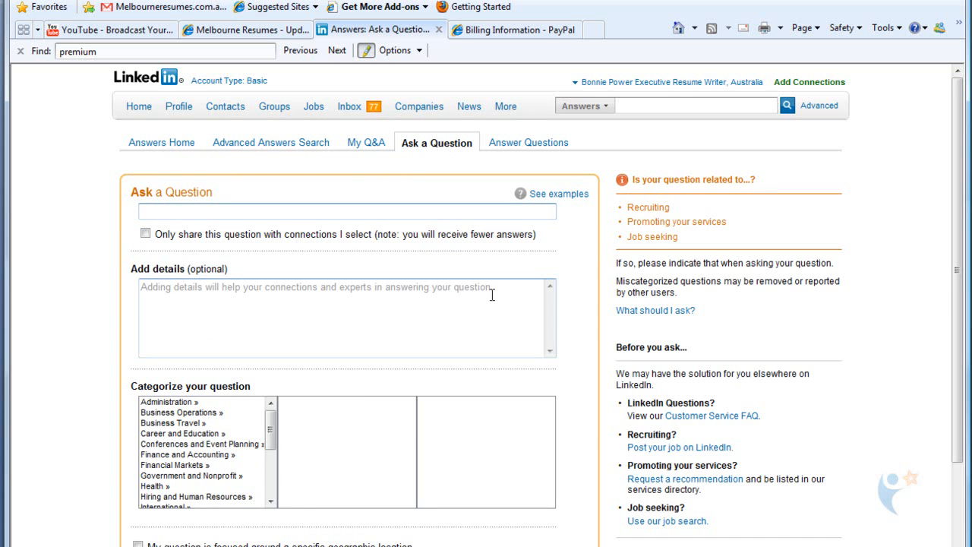
pyautogui.moveTo(453, 295)
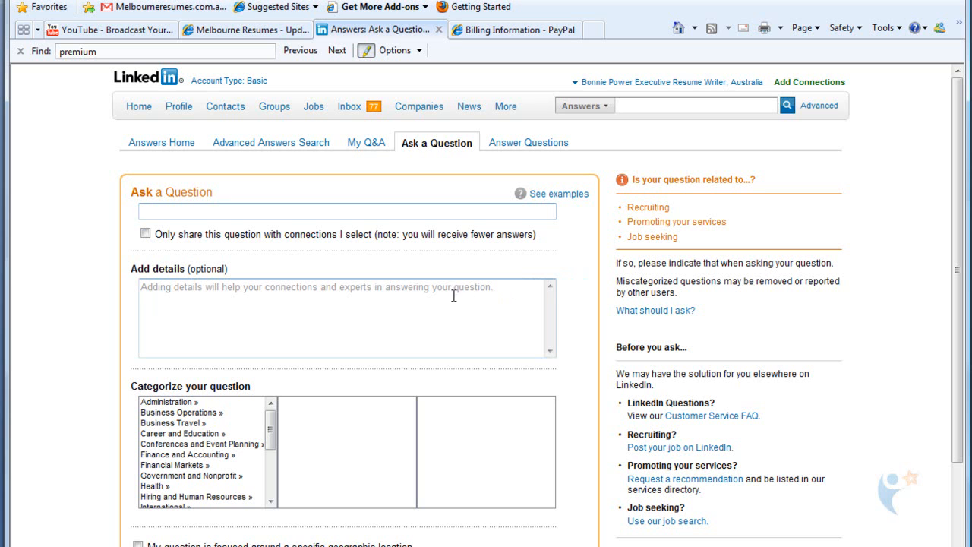
pyautogui.click(347, 211)
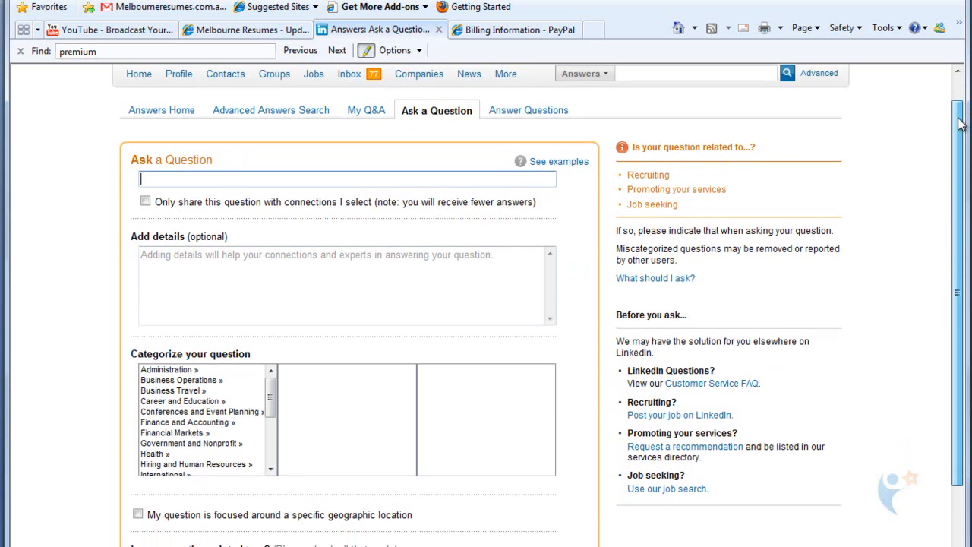
# Step: Tick 'My question is focused around a specific geographic location' on the draft question
pyautogui.scroll(-3)
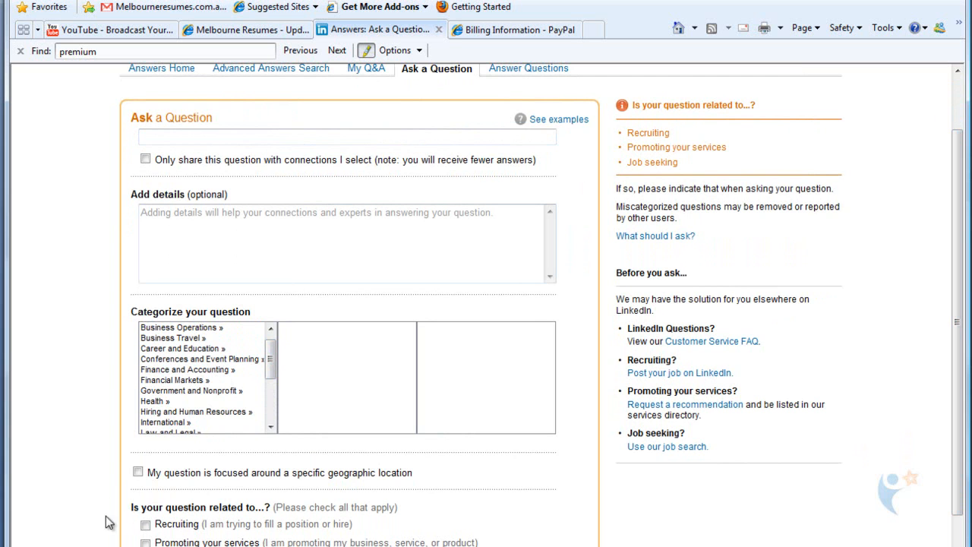
pyautogui.moveTo(135, 490)
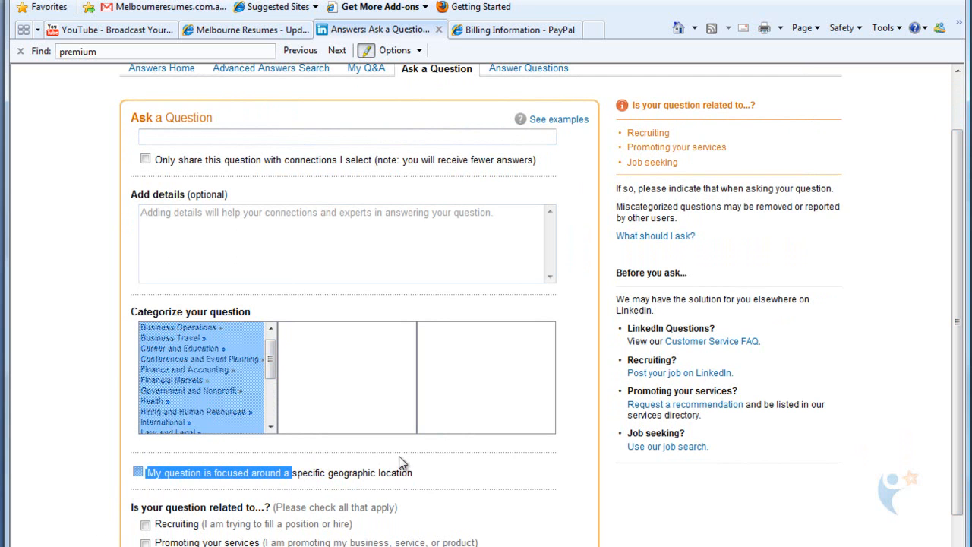
pyautogui.click(137, 472)
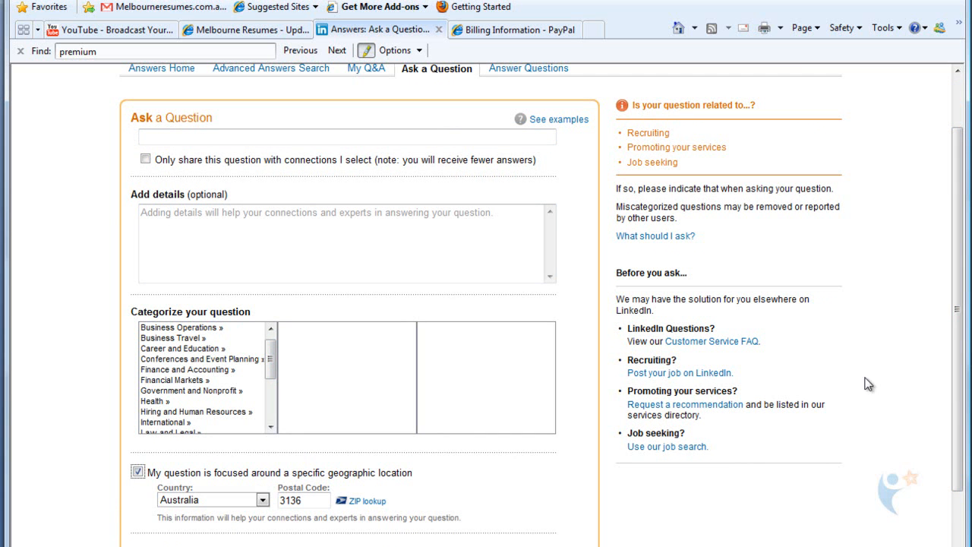
pyautogui.scroll(-3)
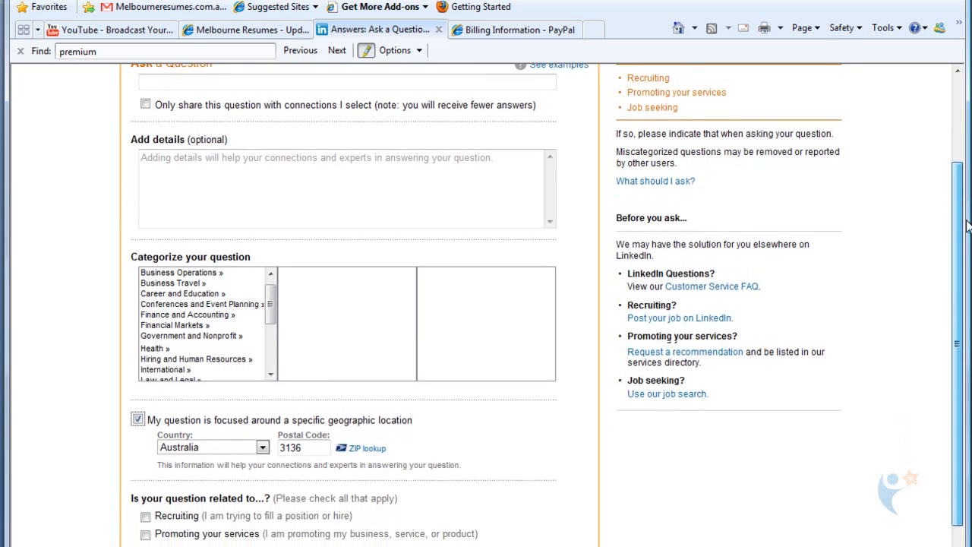
pyautogui.scroll(-3)
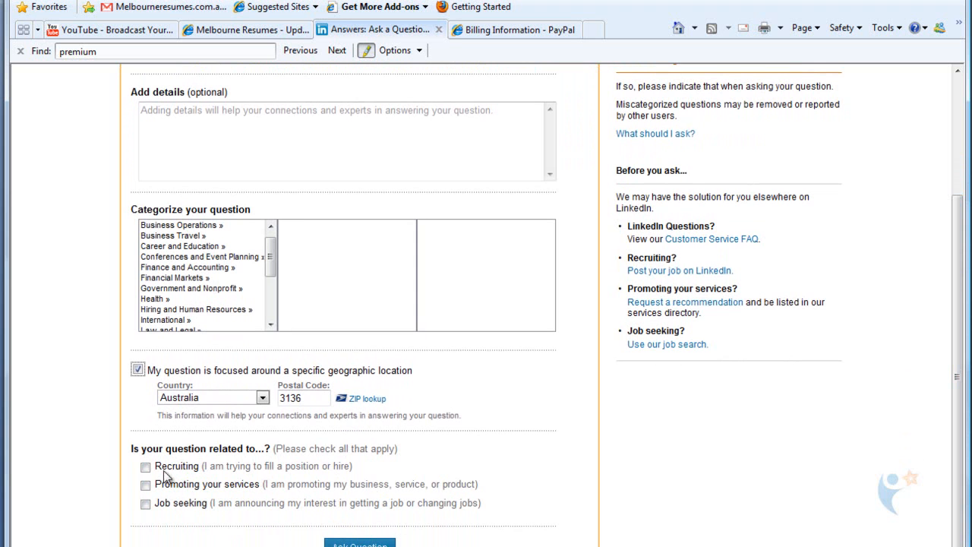
pyautogui.moveTo(954, 433)
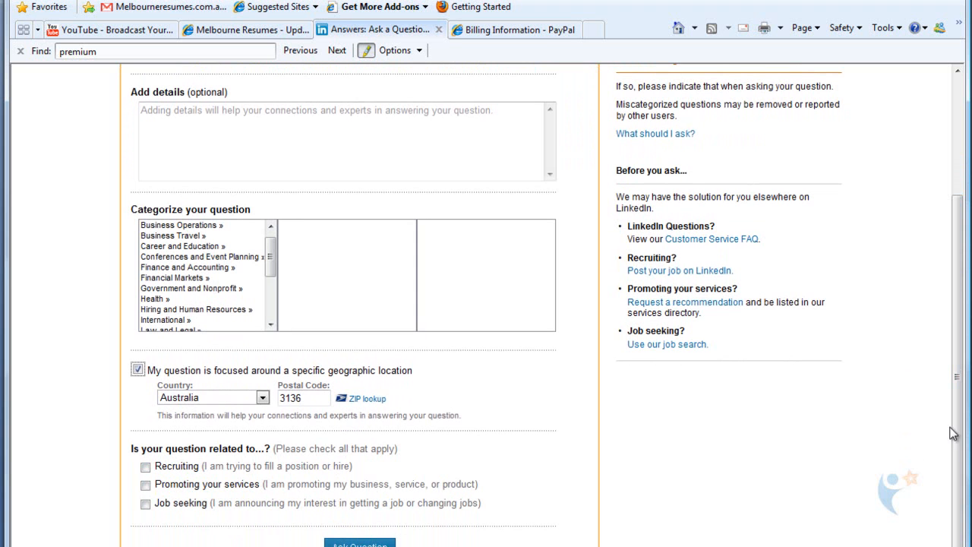
pyautogui.scroll(3)
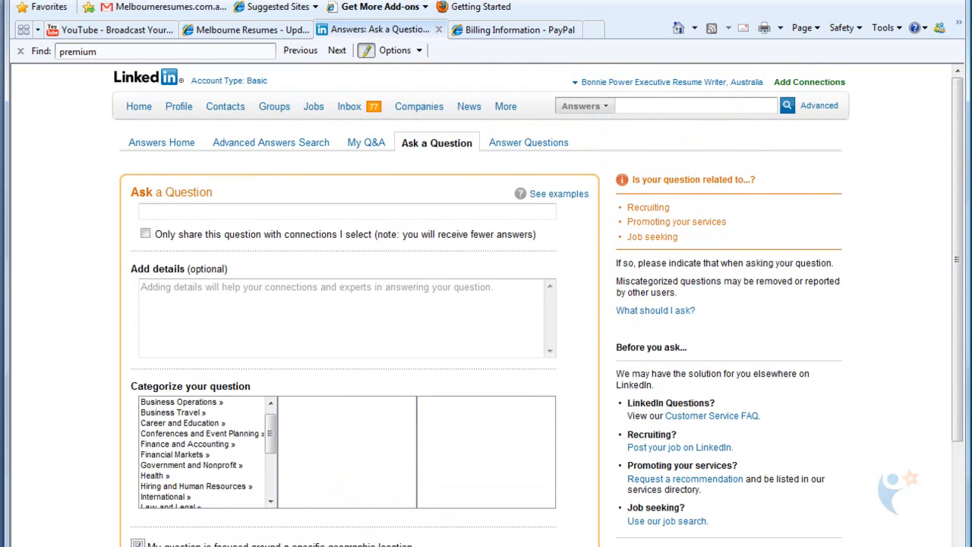
pyautogui.moveTo(134, 286)
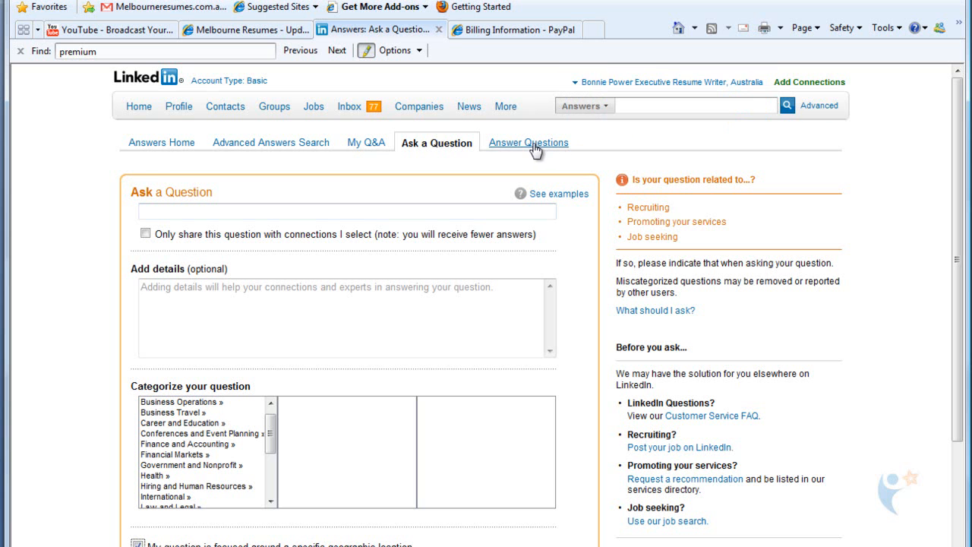
# Step: Switch from the question form to the Answer Questions list of open questions
pyautogui.click(529, 143)
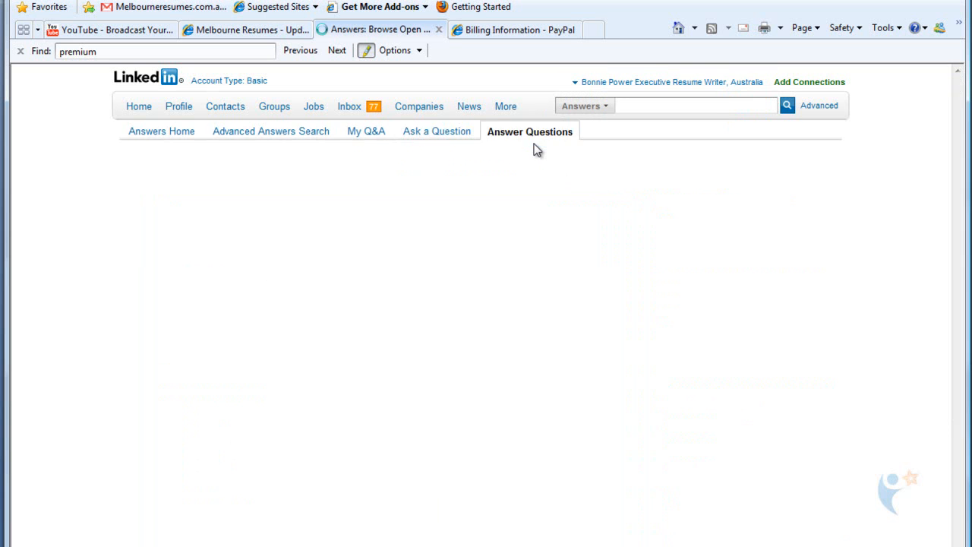
# Step: Browse the open questions, then go to Groups > Your Groups listing 51 joined groups
pyautogui.click(529, 131)
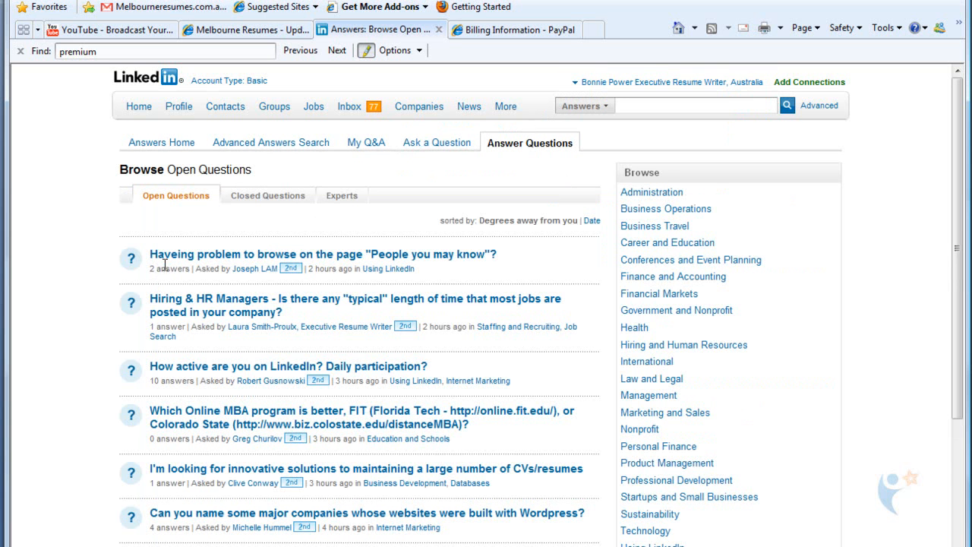
pyautogui.moveTo(190, 282)
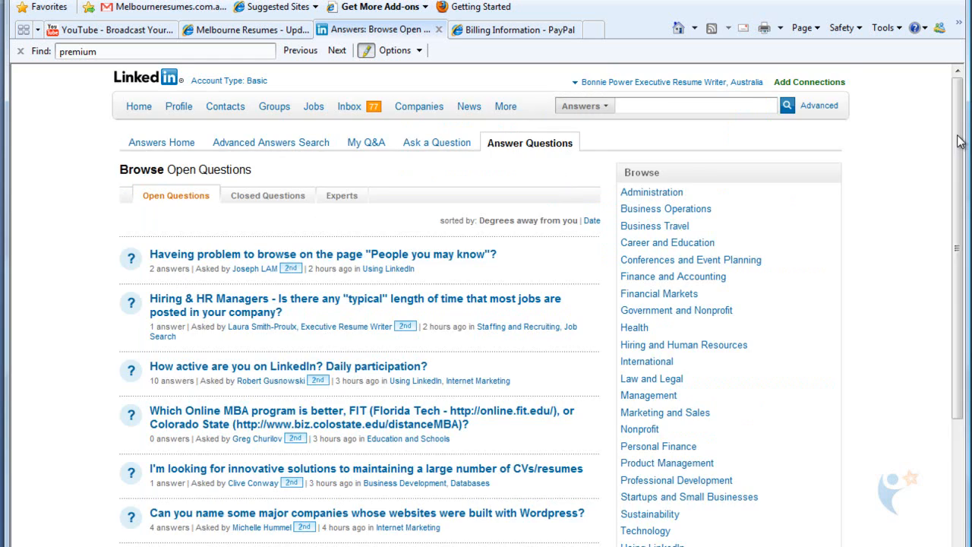
pyautogui.scroll(-3)
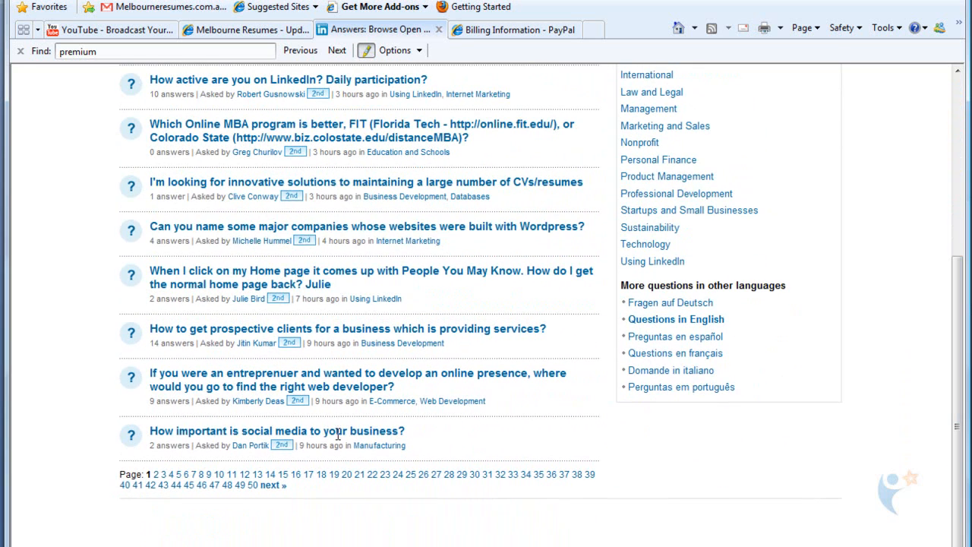
pyautogui.moveTo(161, 495)
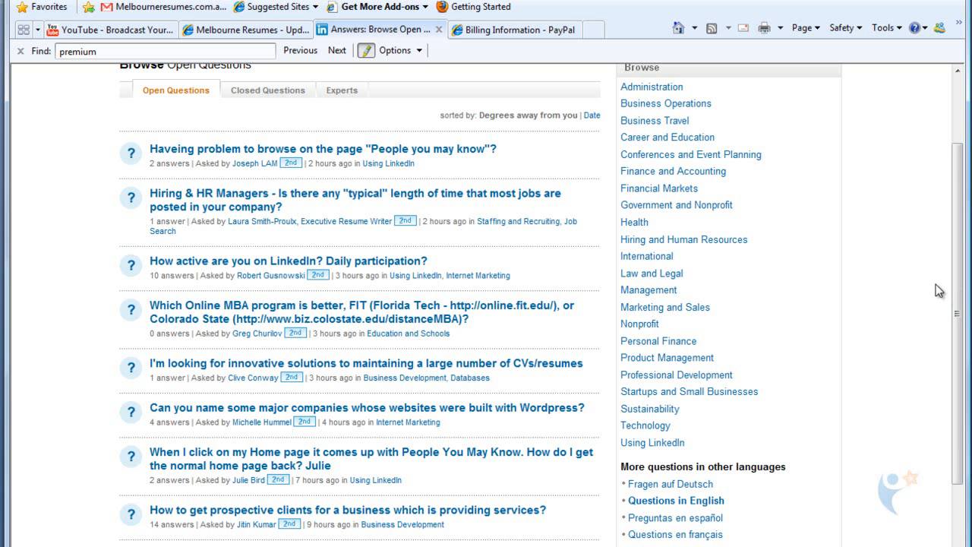
pyautogui.moveTo(665, 304)
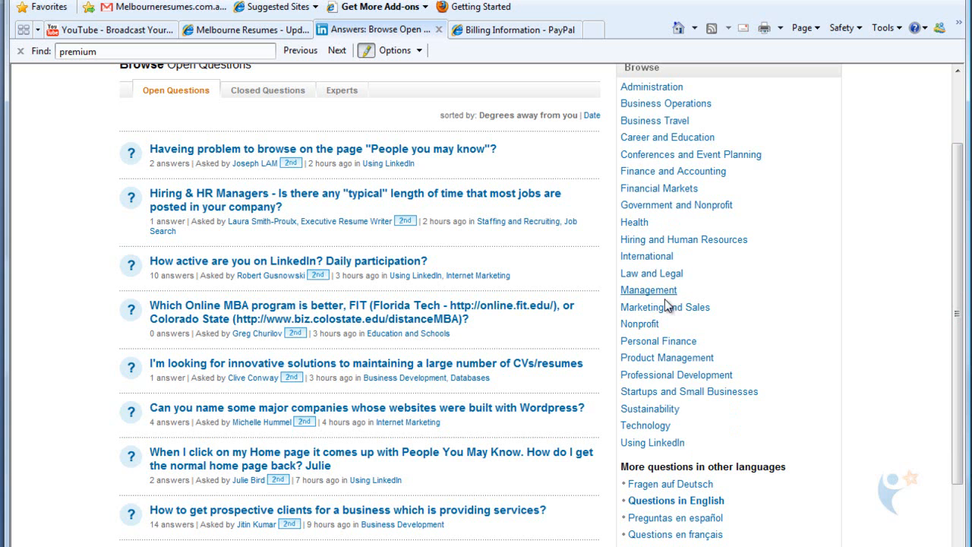
pyautogui.moveTo(650, 409)
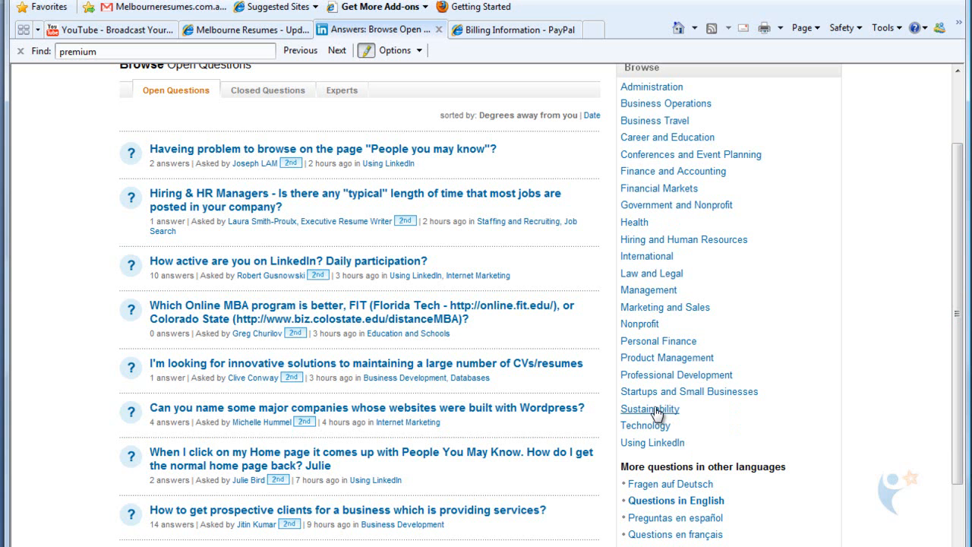
pyautogui.moveTo(826, 431)
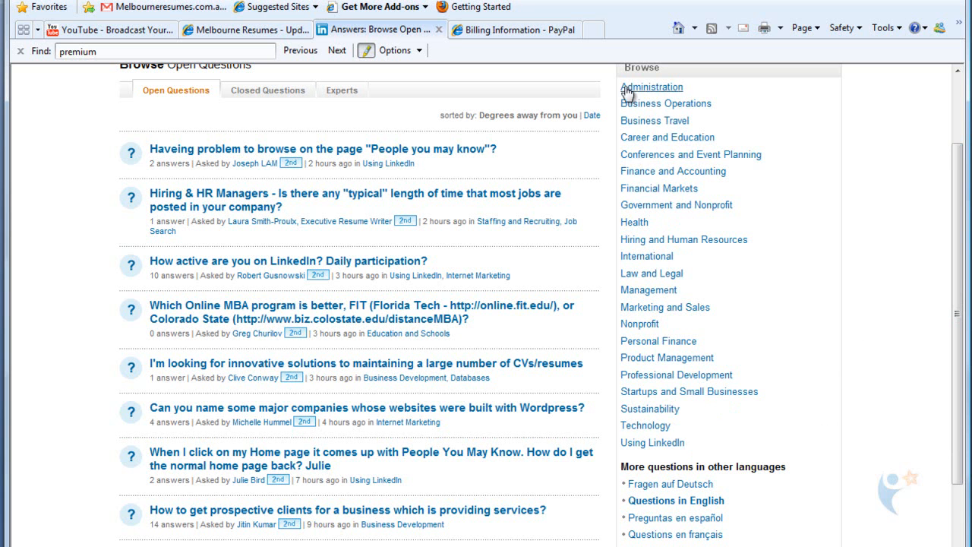
pyautogui.moveTo(608, 301)
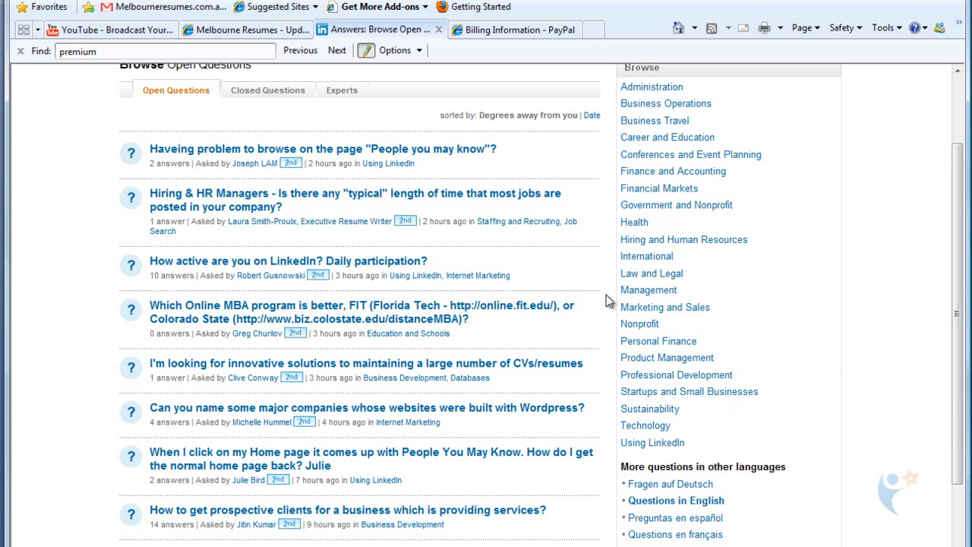
pyautogui.moveTo(608, 447)
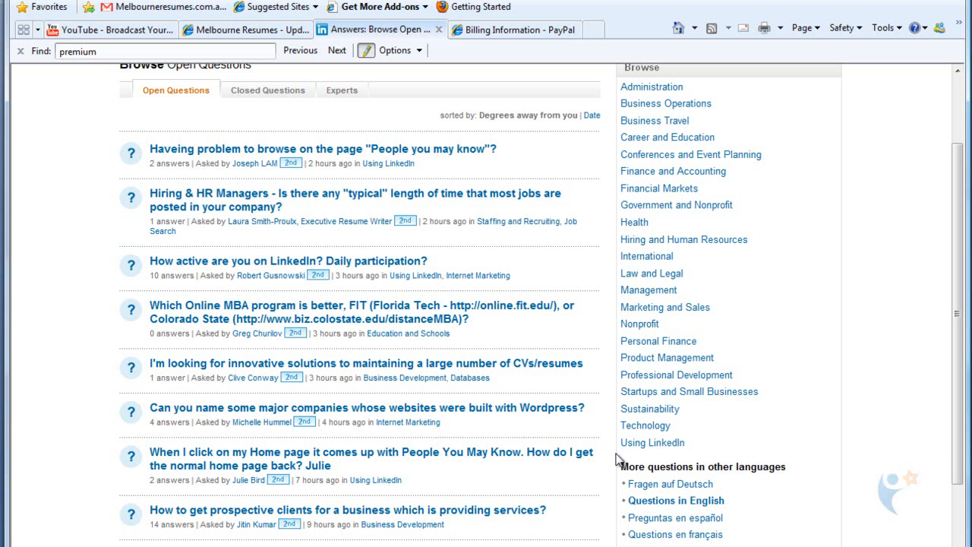
pyautogui.moveTo(611, 92)
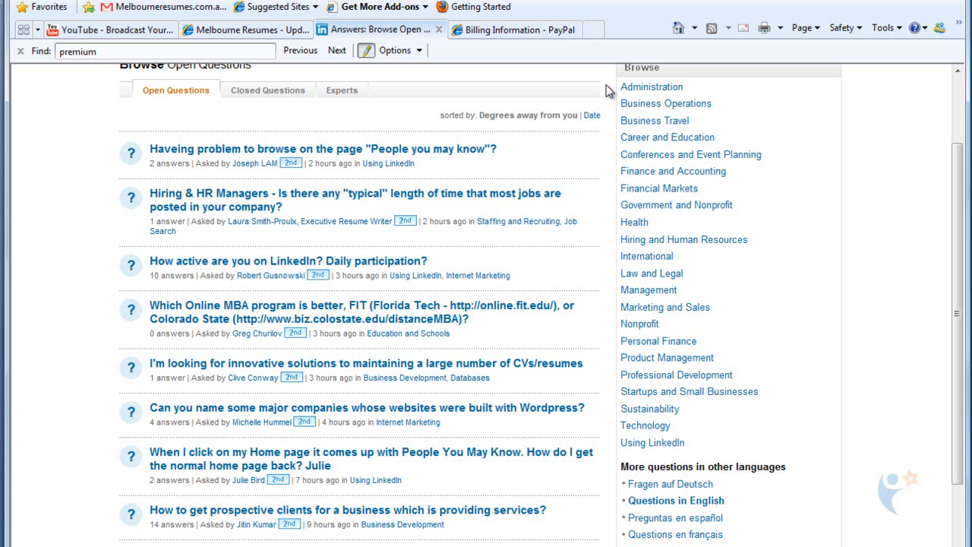
pyautogui.moveTo(963, 342)
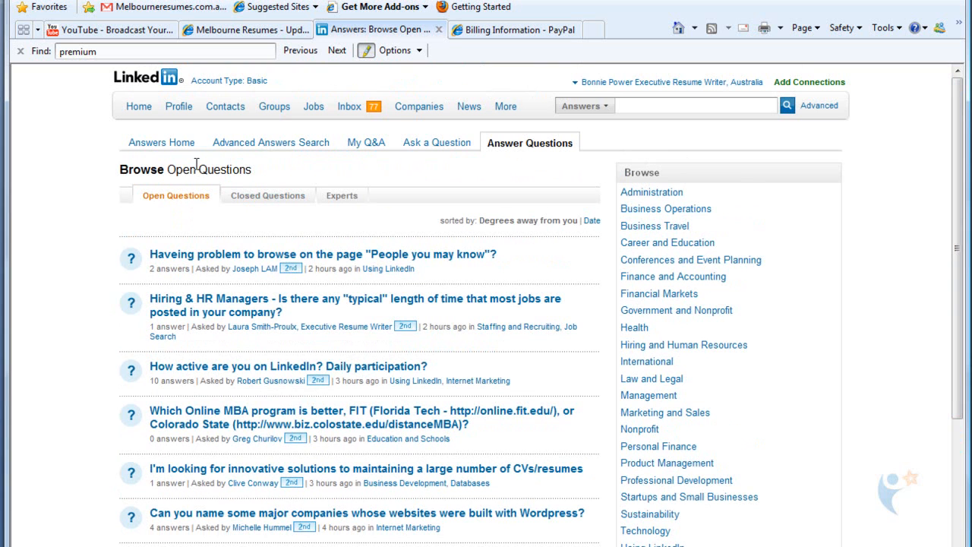
pyautogui.click(273, 106)
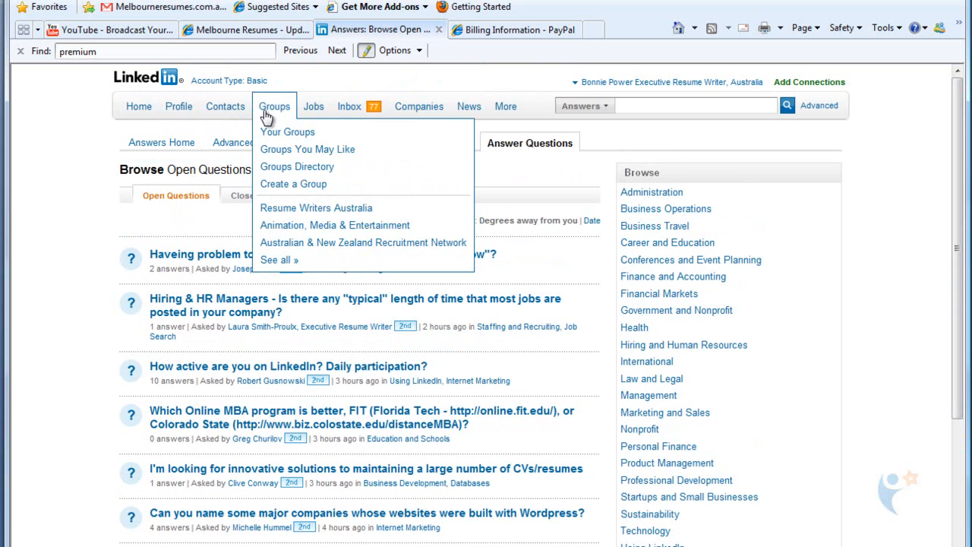
pyautogui.moveTo(271, 117)
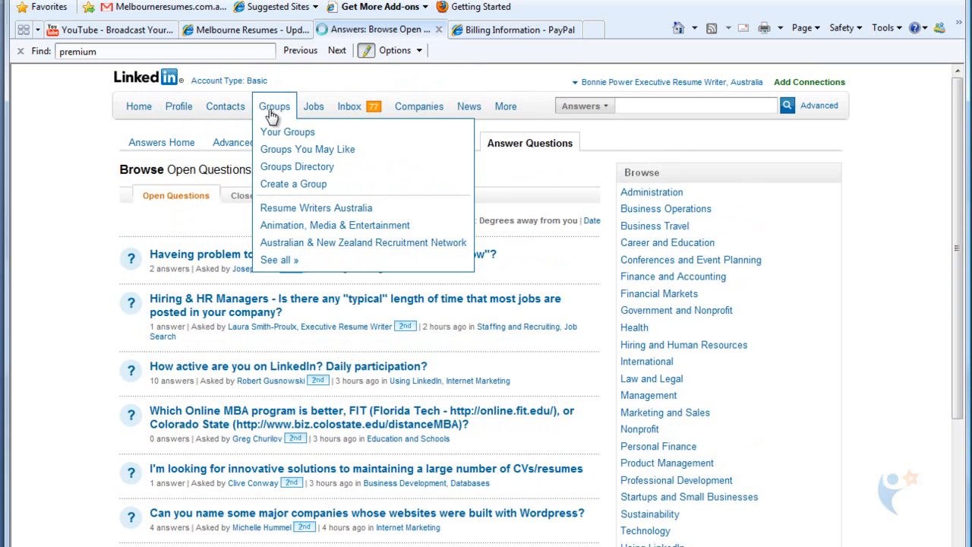
pyautogui.moveTo(287, 131)
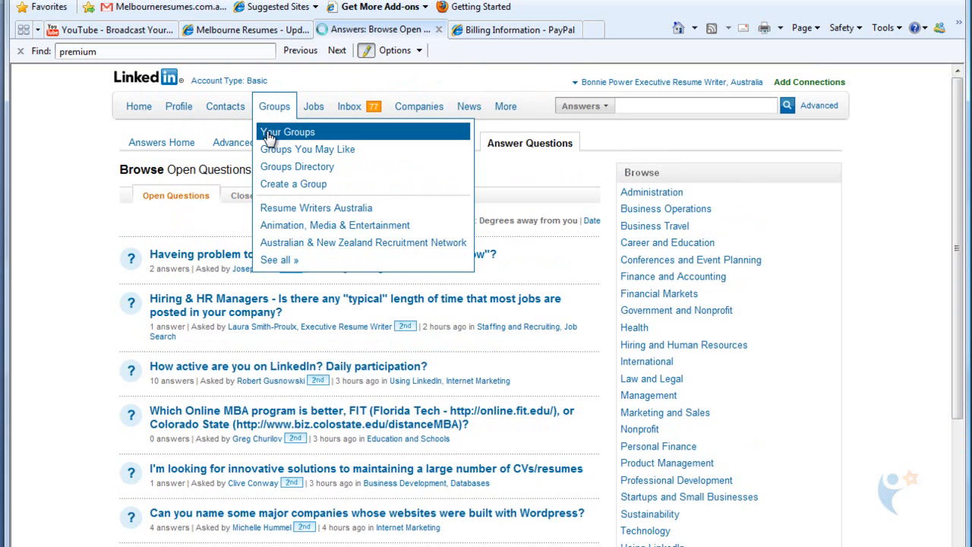
pyautogui.click(287, 130)
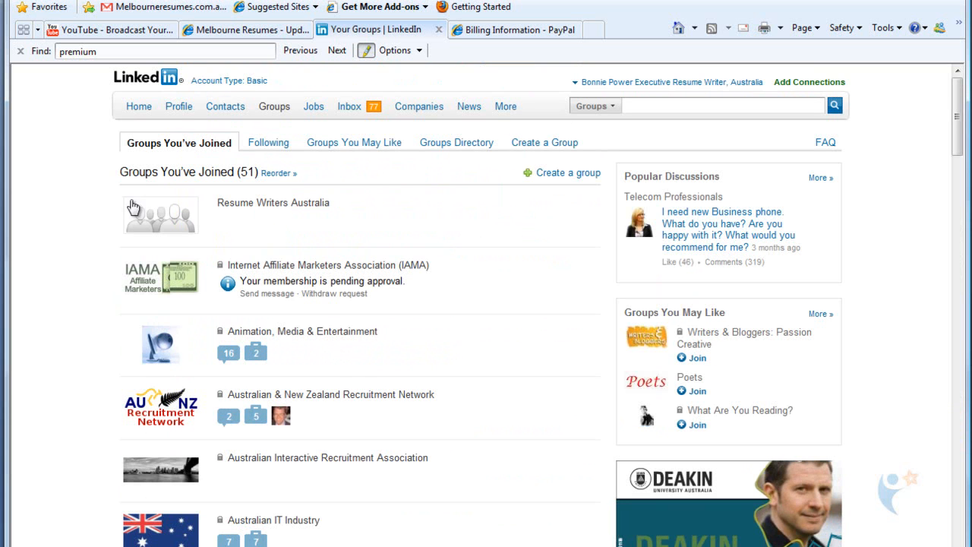
pyautogui.moveTo(164, 372)
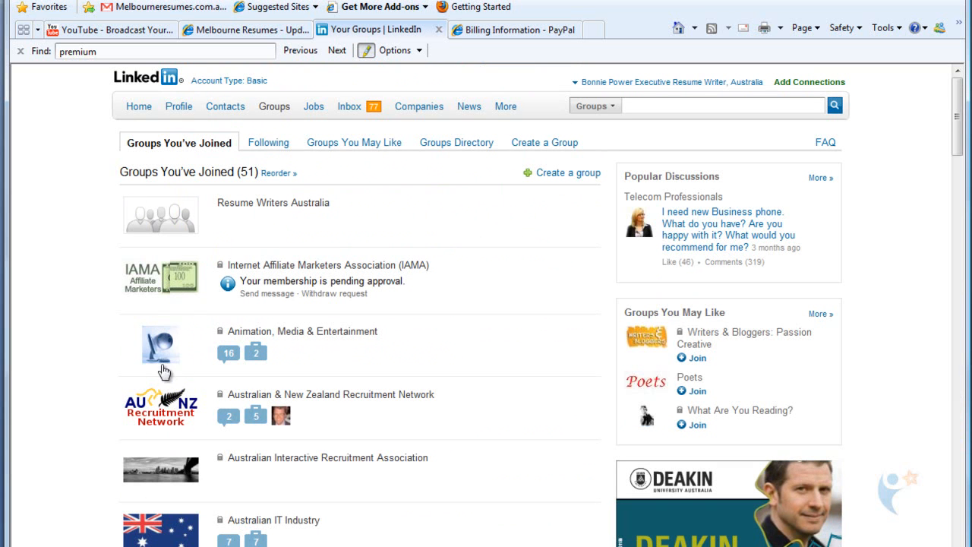
# Step: Scroll through all 51 joined groups and enter the Virtual Assistant group's discussions page
pyautogui.scroll(-3)
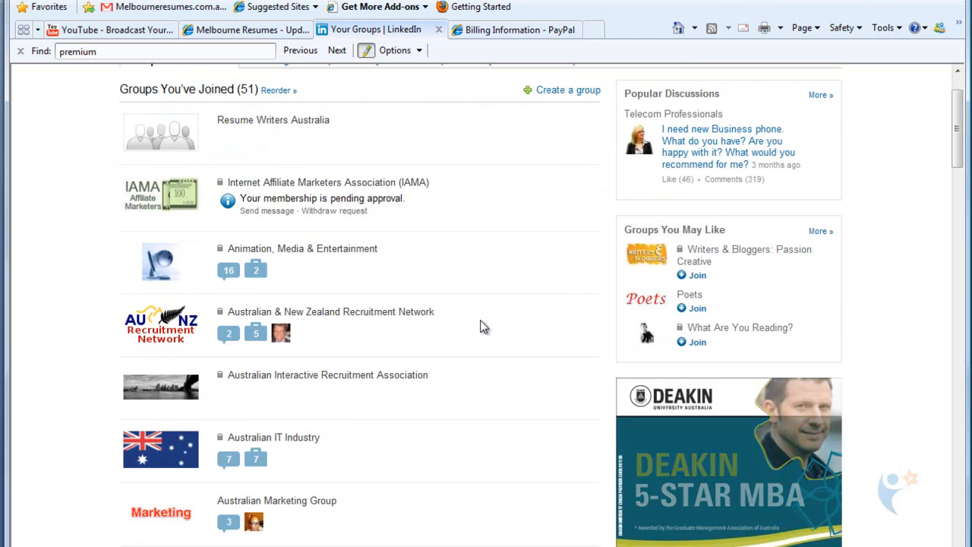
pyautogui.scroll(-3)
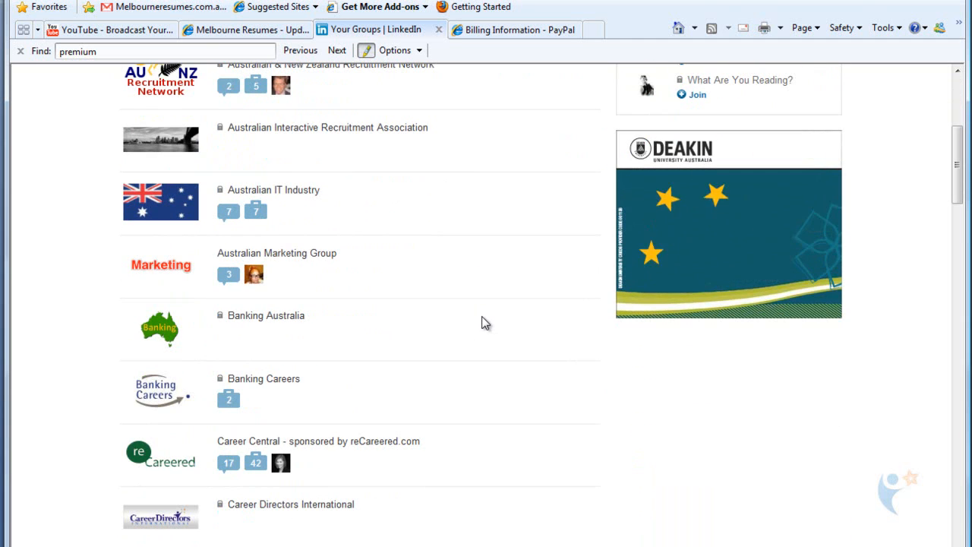
pyautogui.scroll(-3)
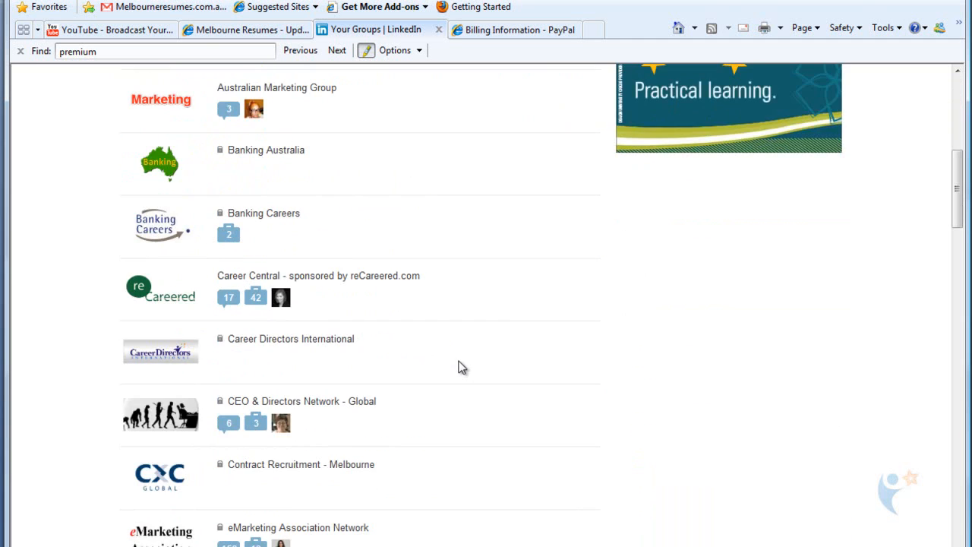
pyautogui.scroll(-3)
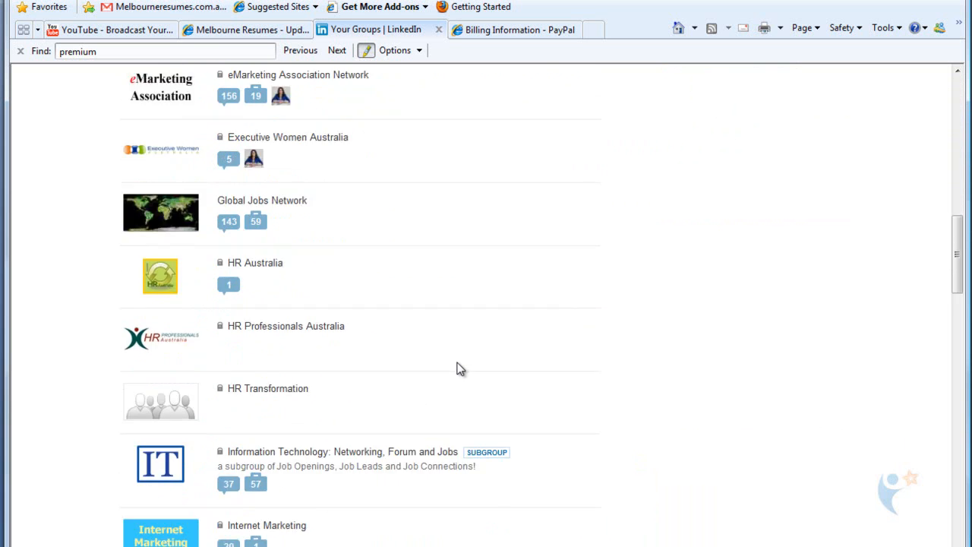
pyautogui.scroll(-3)
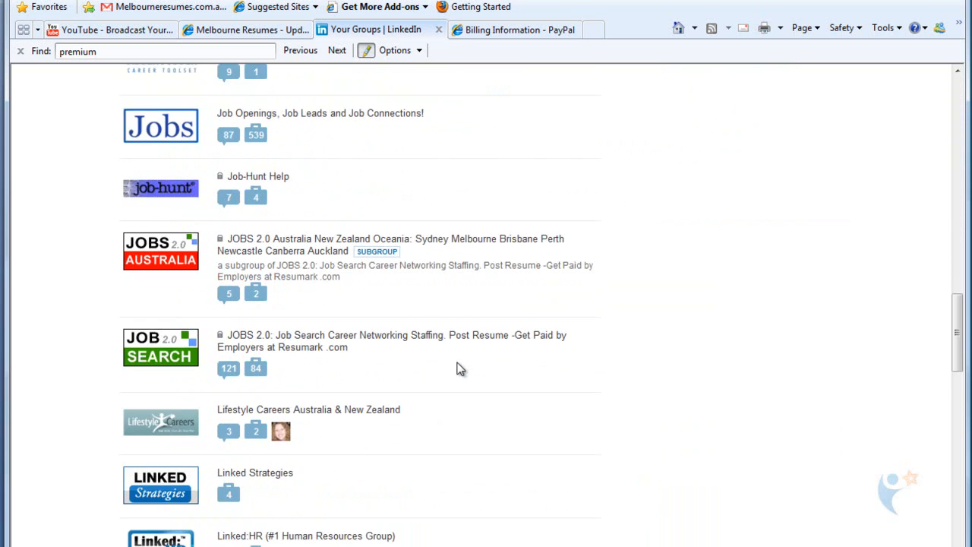
pyautogui.scroll(-3)
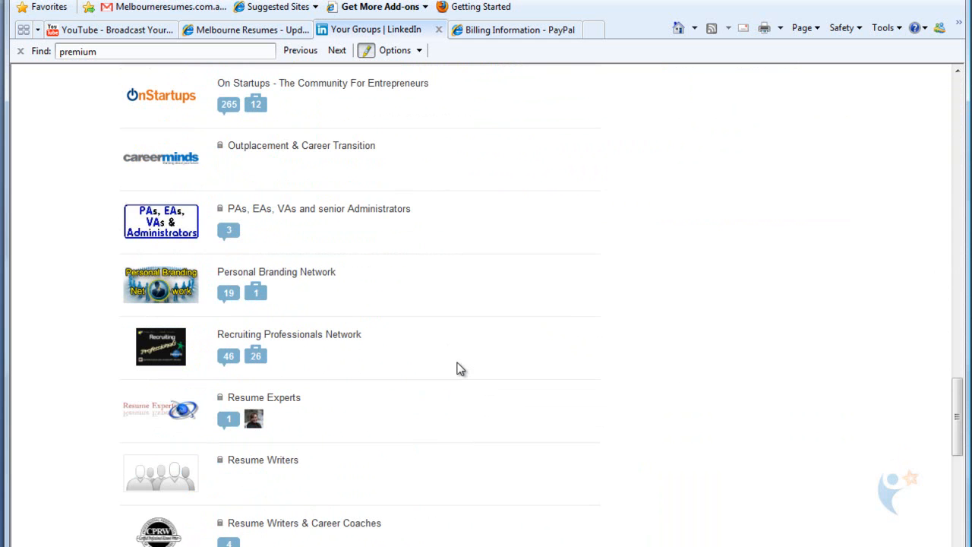
pyautogui.scroll(-3)
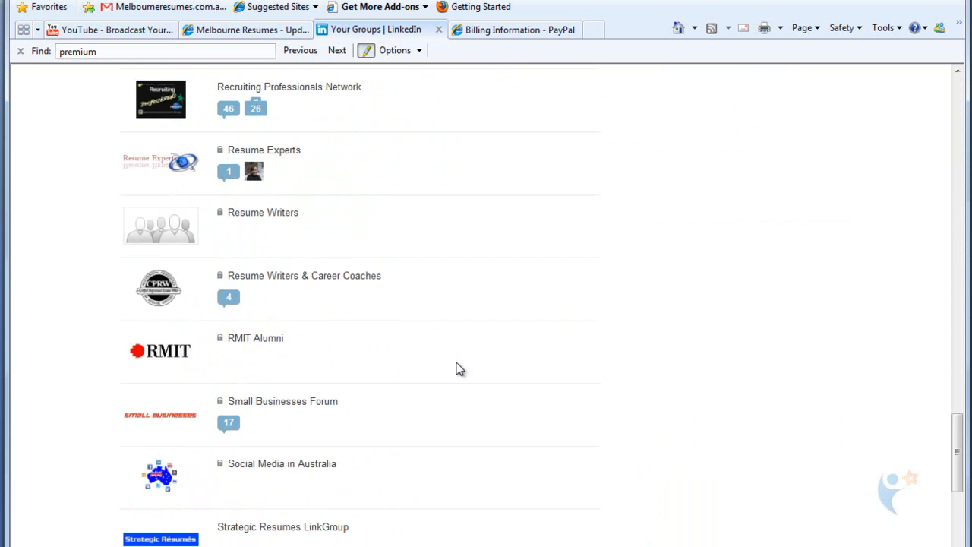
pyautogui.scroll(-3)
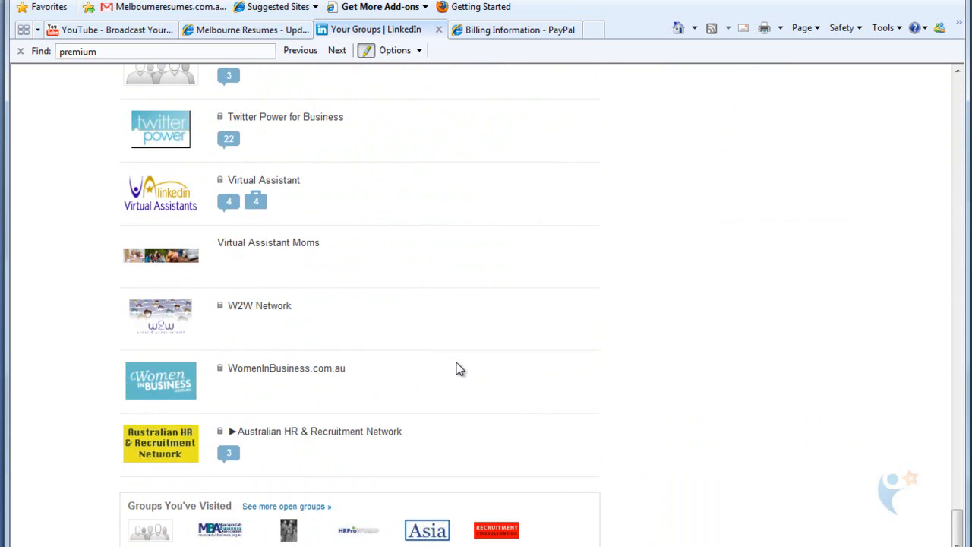
pyautogui.moveTo(964, 528)
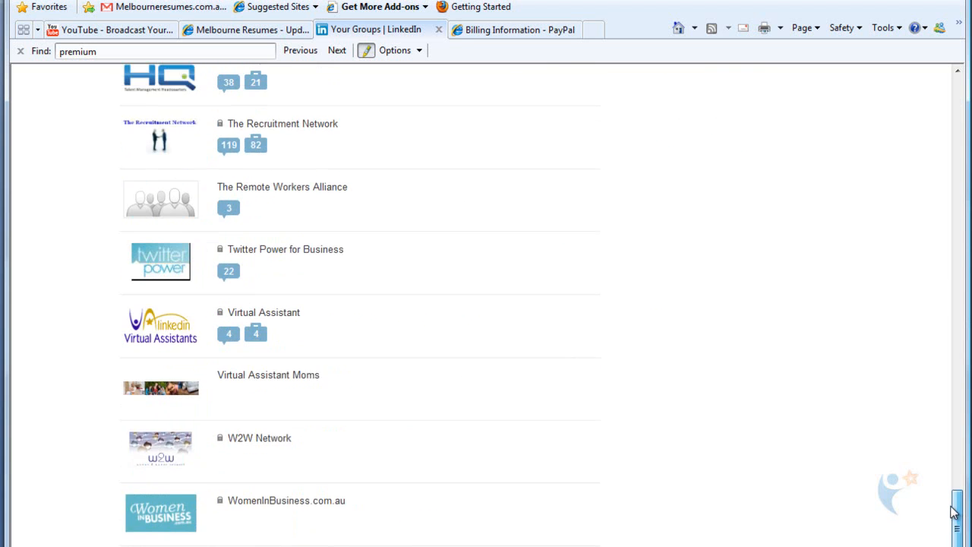
pyautogui.scroll(-3)
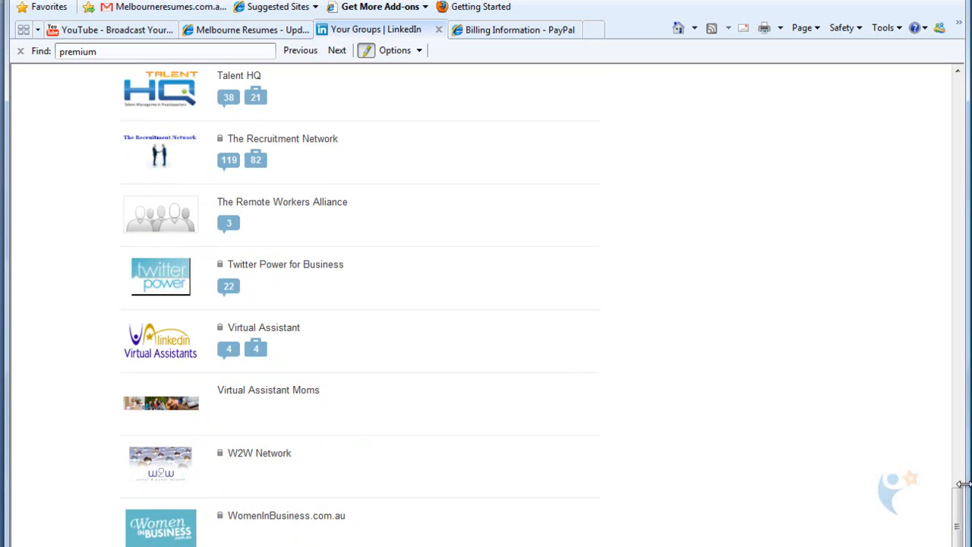
pyautogui.moveTo(179, 344)
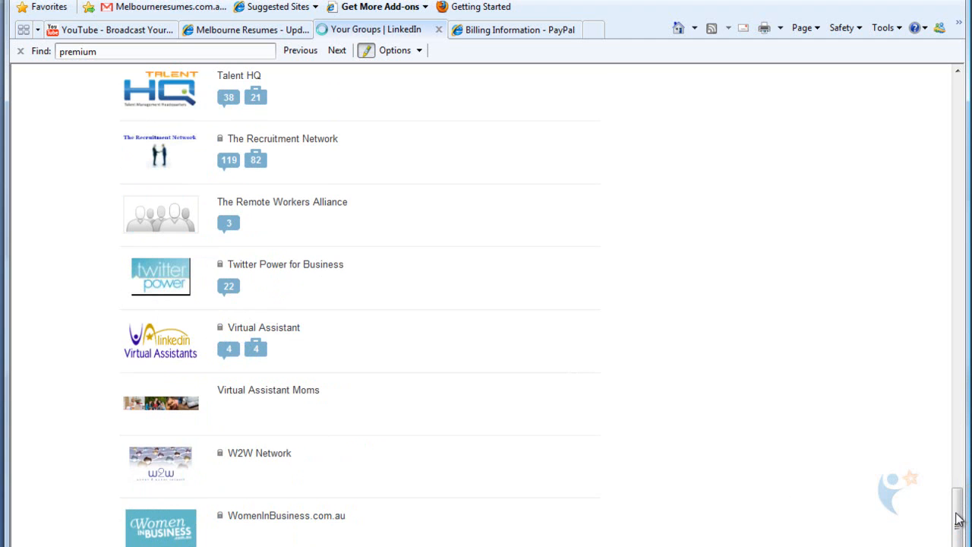
pyautogui.click(265, 328)
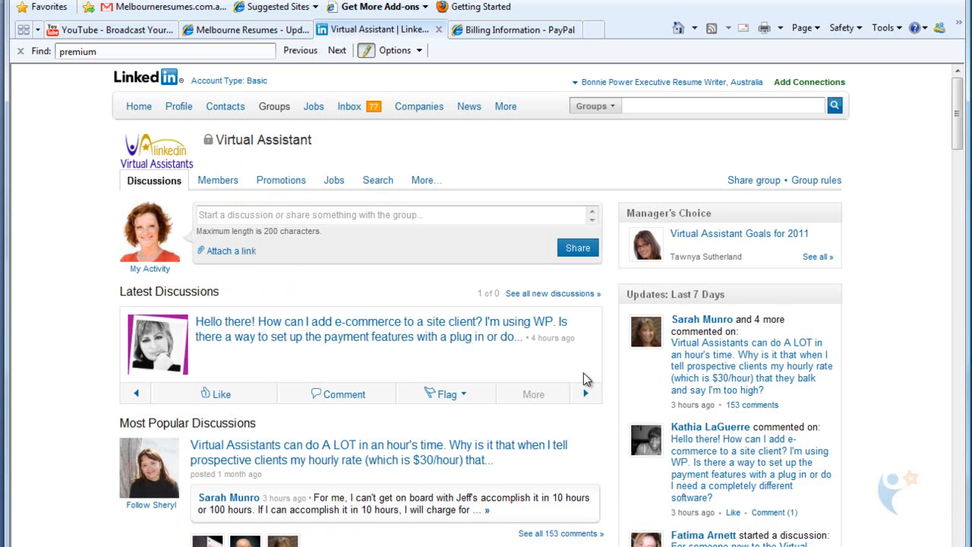
pyautogui.moveTo(274, 328)
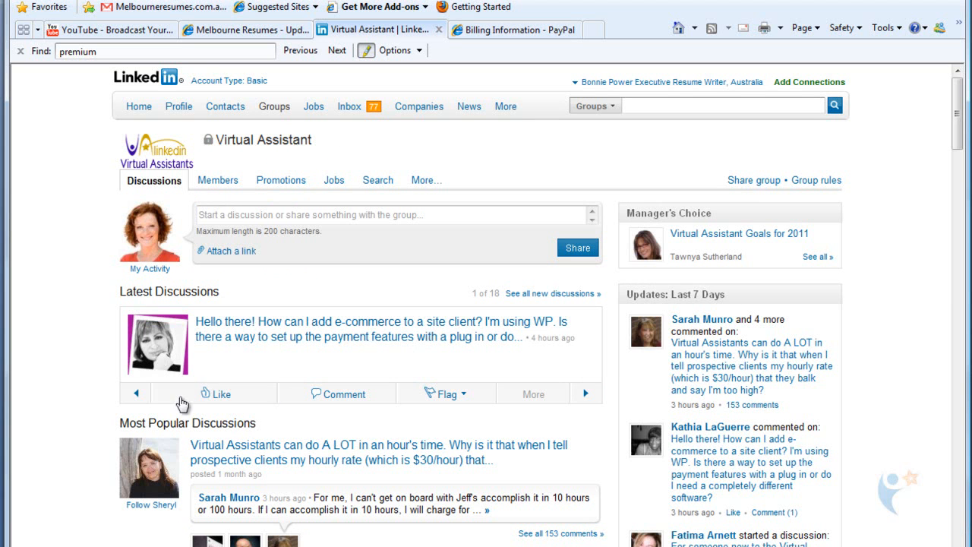
pyautogui.moveTo(182, 398)
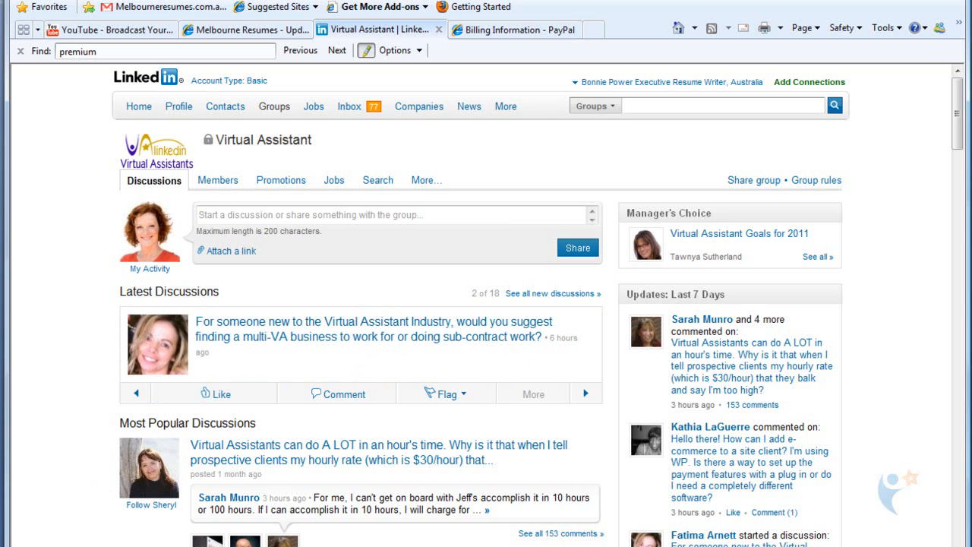
# Step: Page the Virtual Assistant group's latest discussions forward to item 3 of 18 and show group shortcuts
pyautogui.click(274, 107)
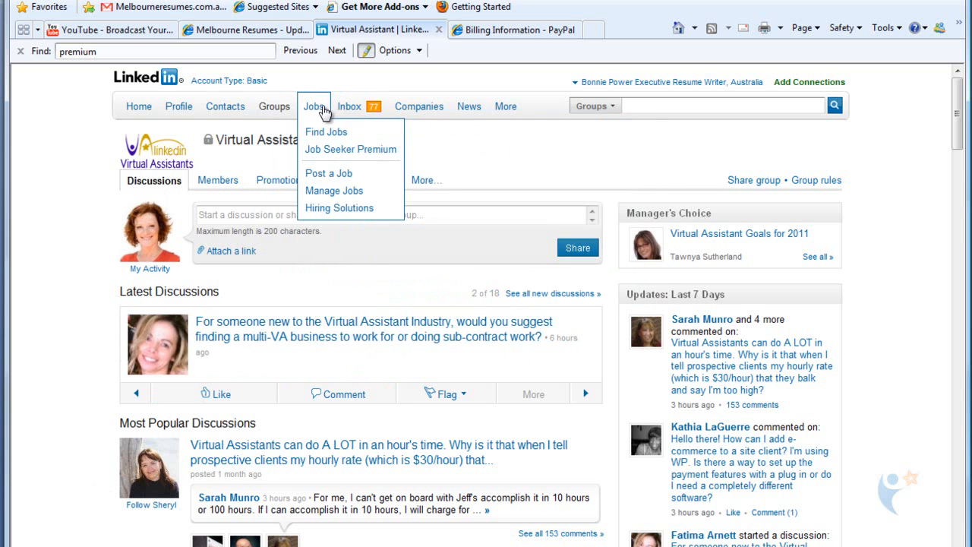
pyautogui.moveTo(331, 195)
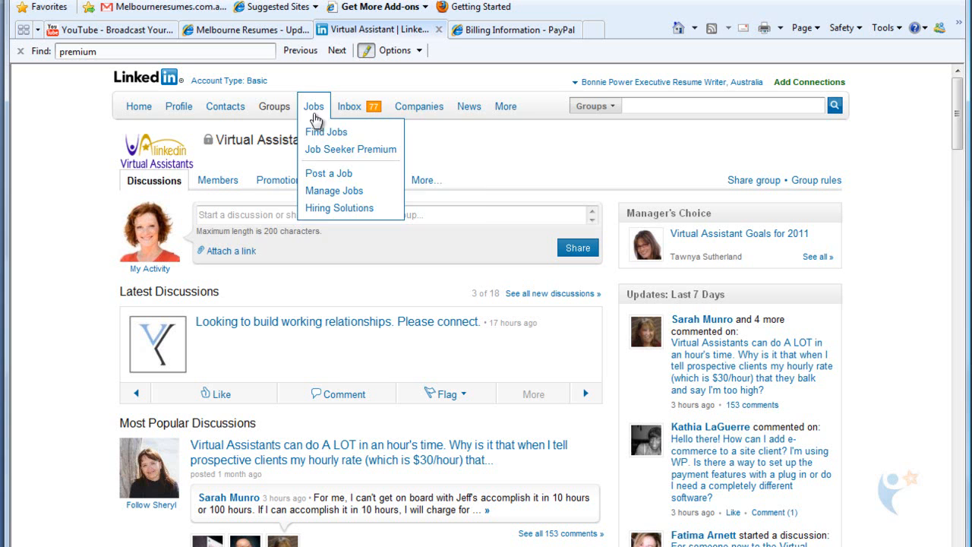
pyautogui.click(274, 106)
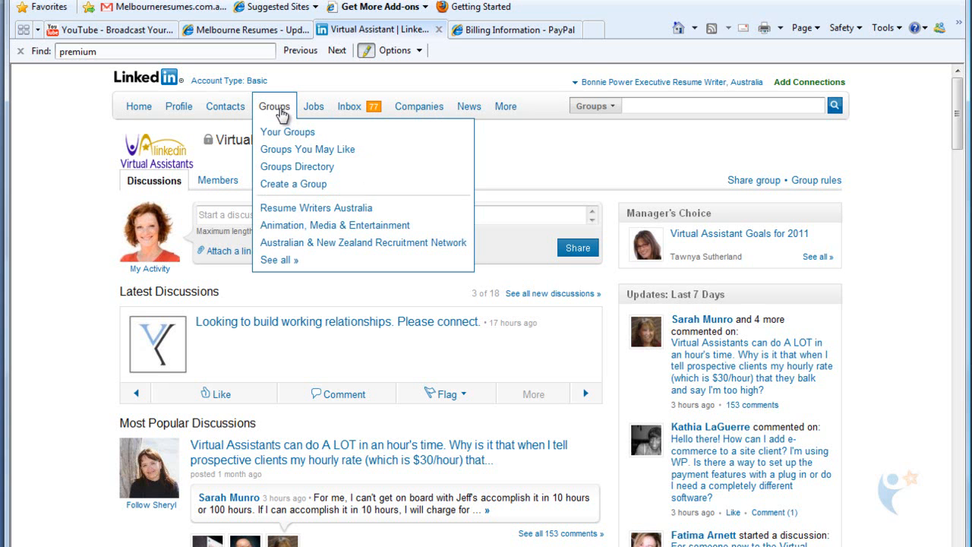